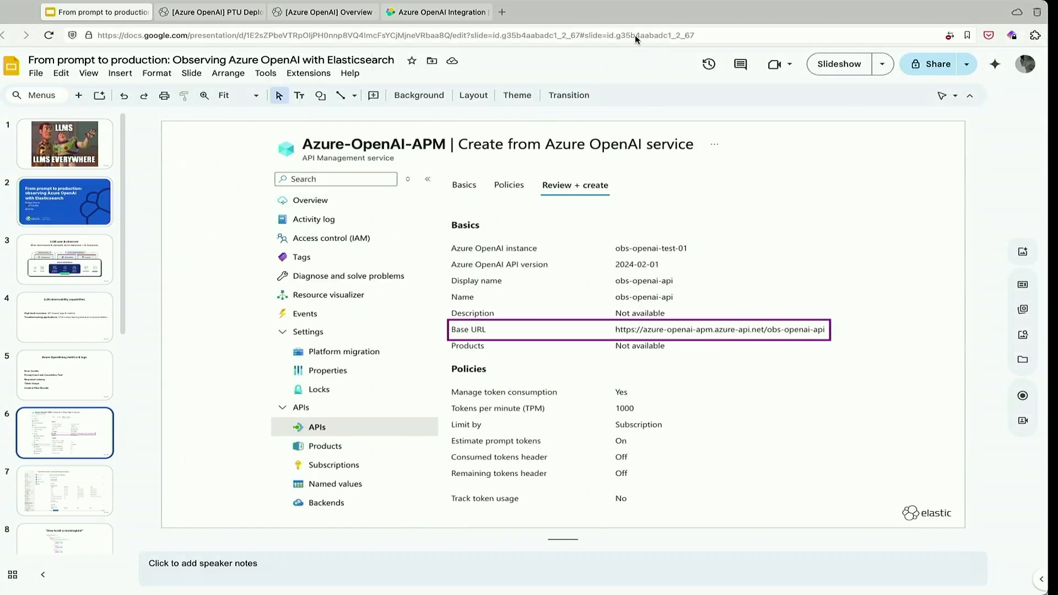
# Switch from the slides to the Azure OpenAI integration documentation tab.
pyautogui.click(435, 11)
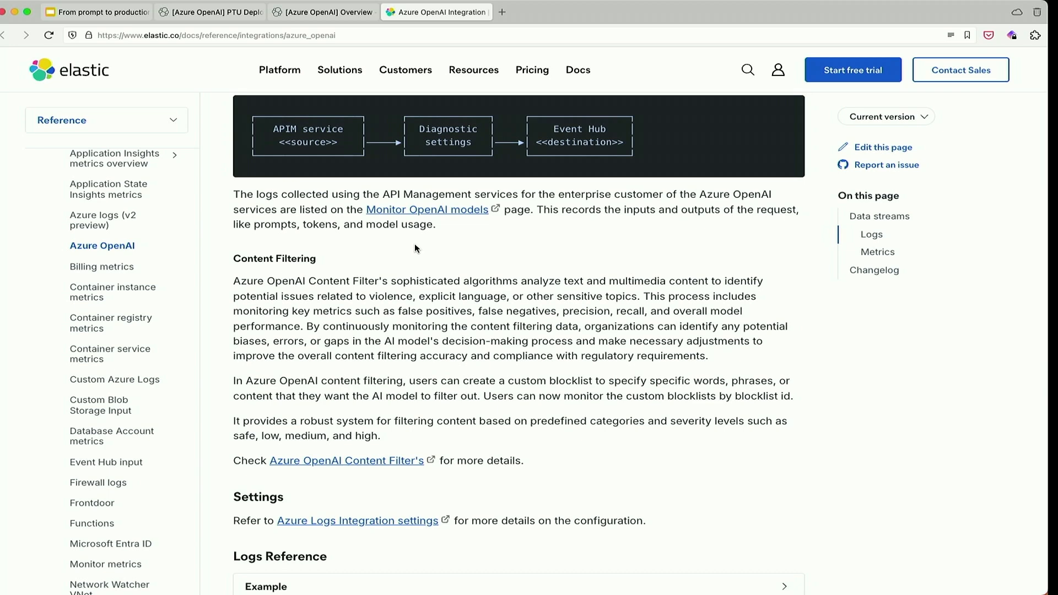
pyautogui.scroll(3)
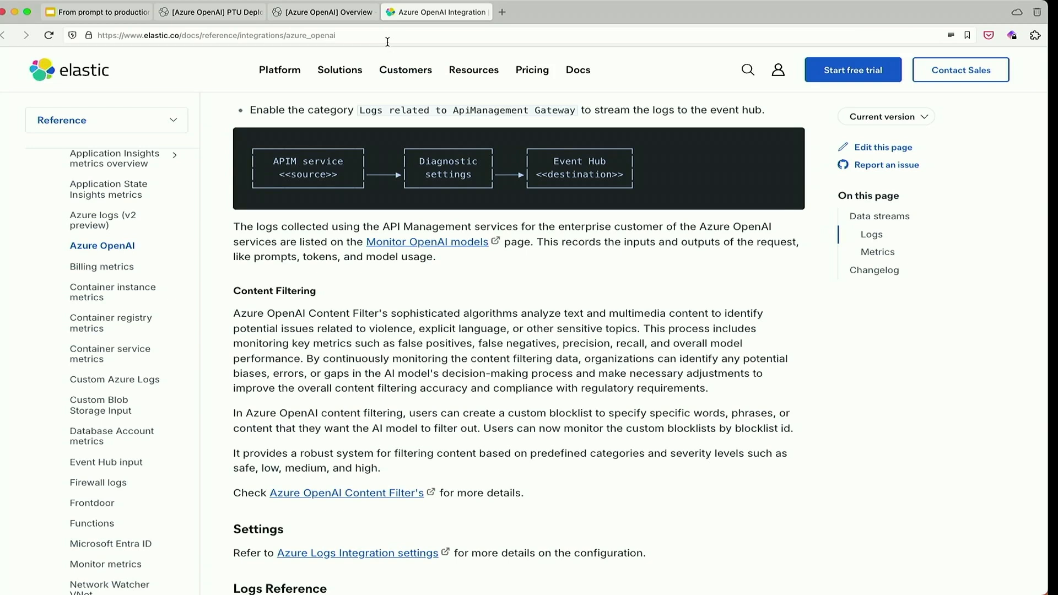
pyautogui.moveTo(312, 196)
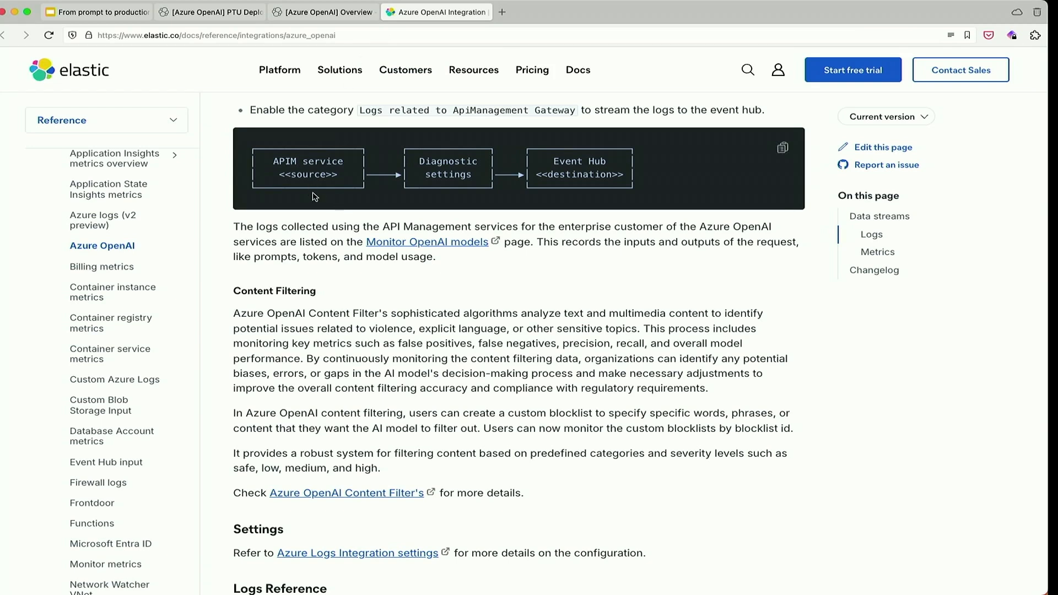
pyautogui.moveTo(293, 159)
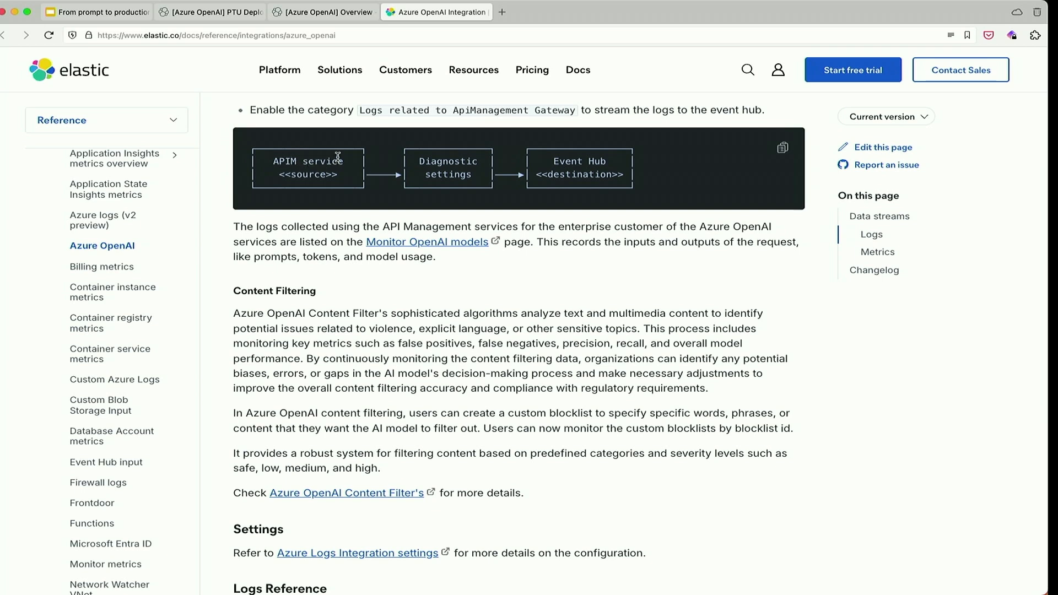
pyautogui.moveTo(309, 153)
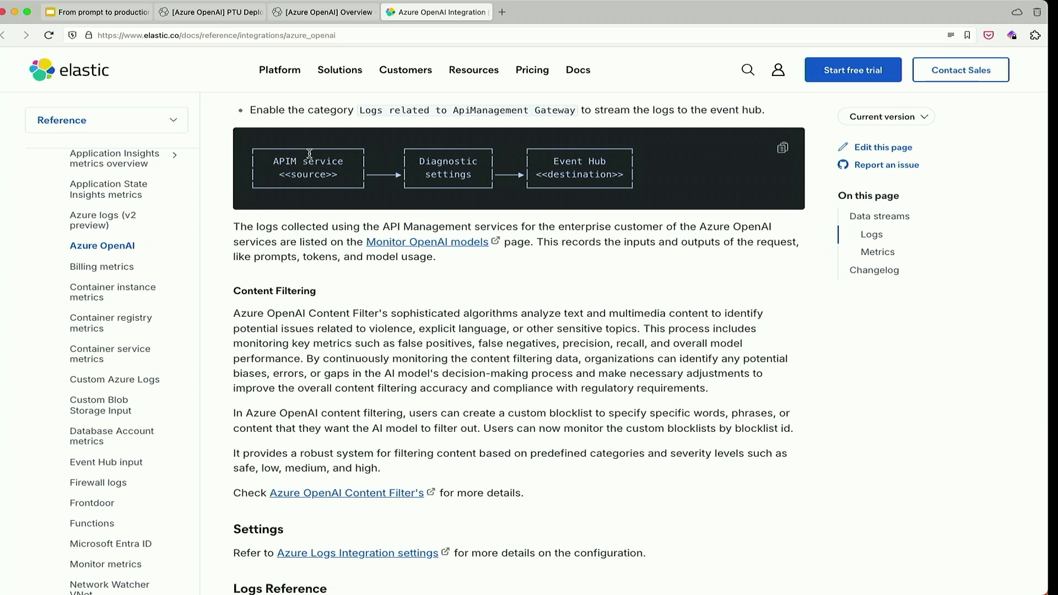
pyautogui.moveTo(423, 170)
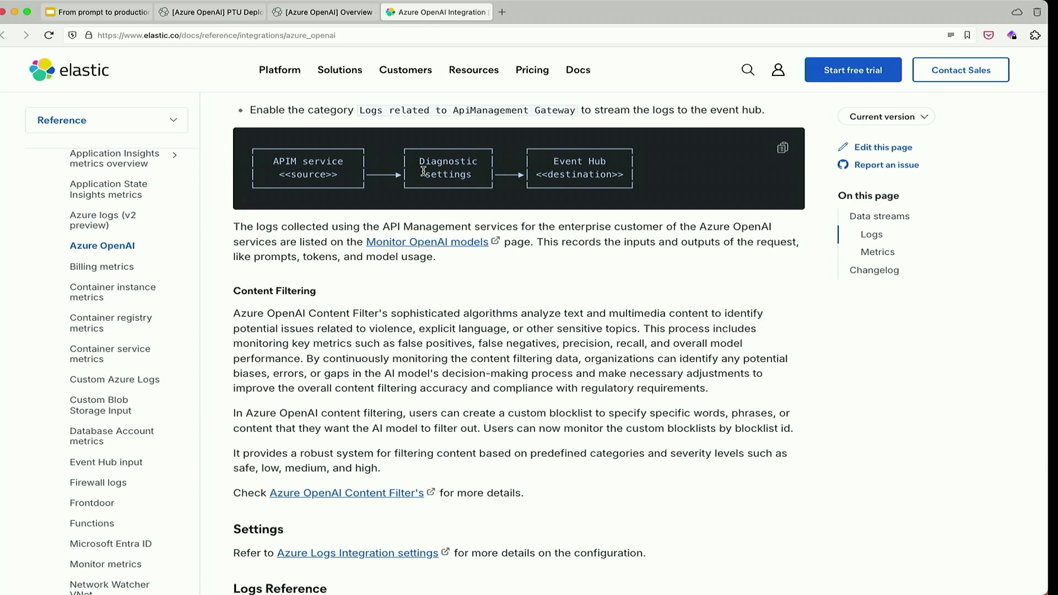
pyautogui.moveTo(608, 163)
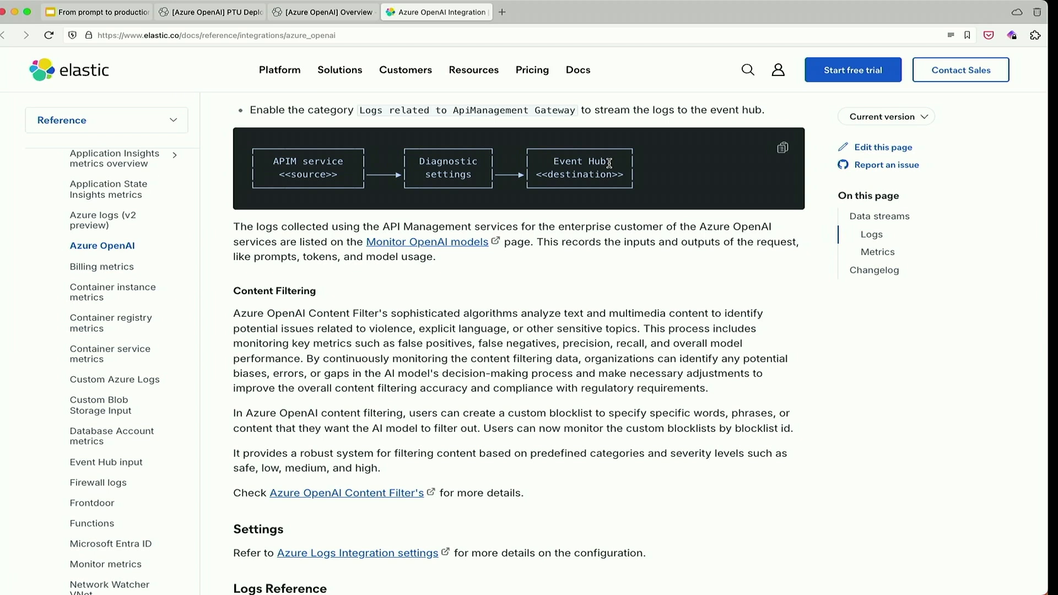
pyautogui.moveTo(497, 219)
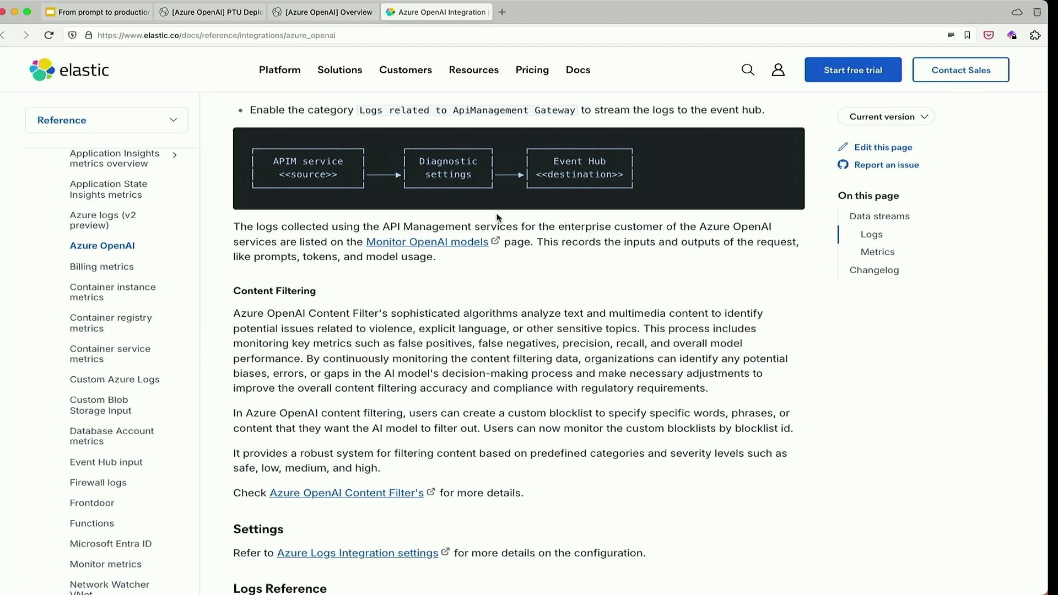
pyautogui.scroll(-3)
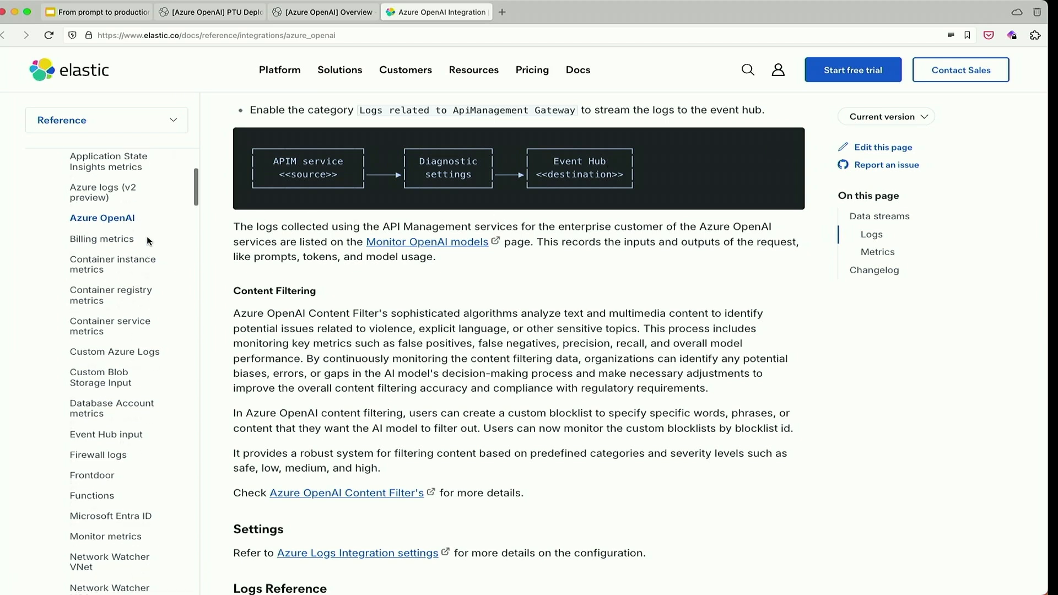
pyautogui.scroll(3)
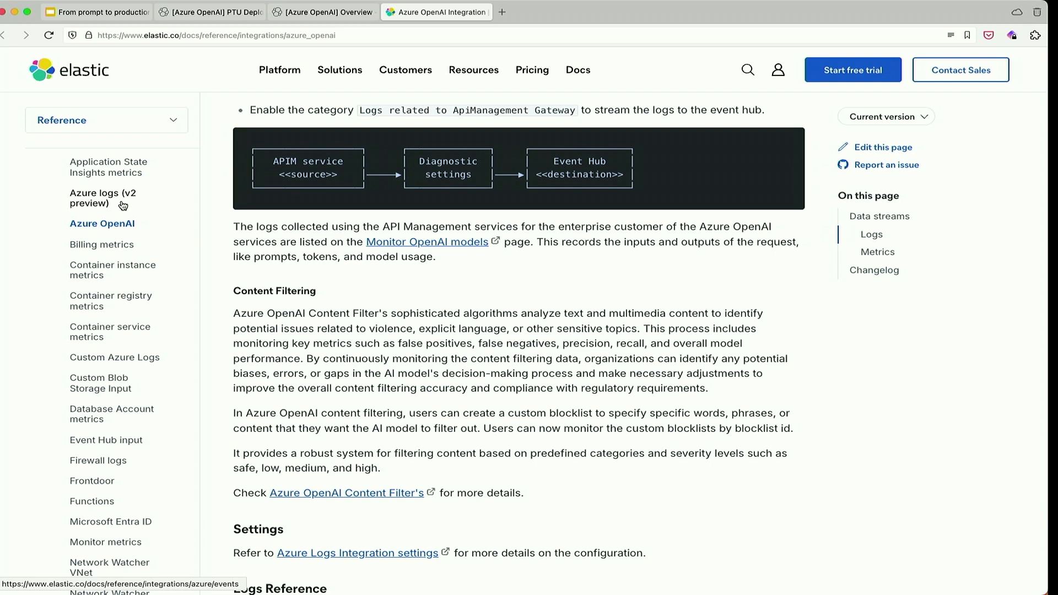
pyautogui.moveTo(124, 189)
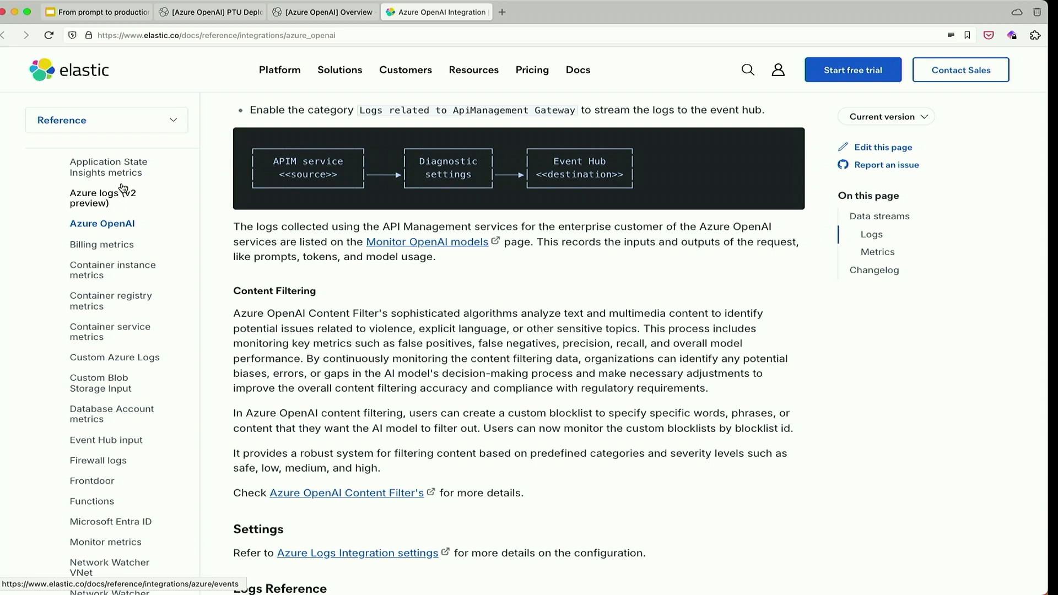
pyautogui.moveTo(108, 12)
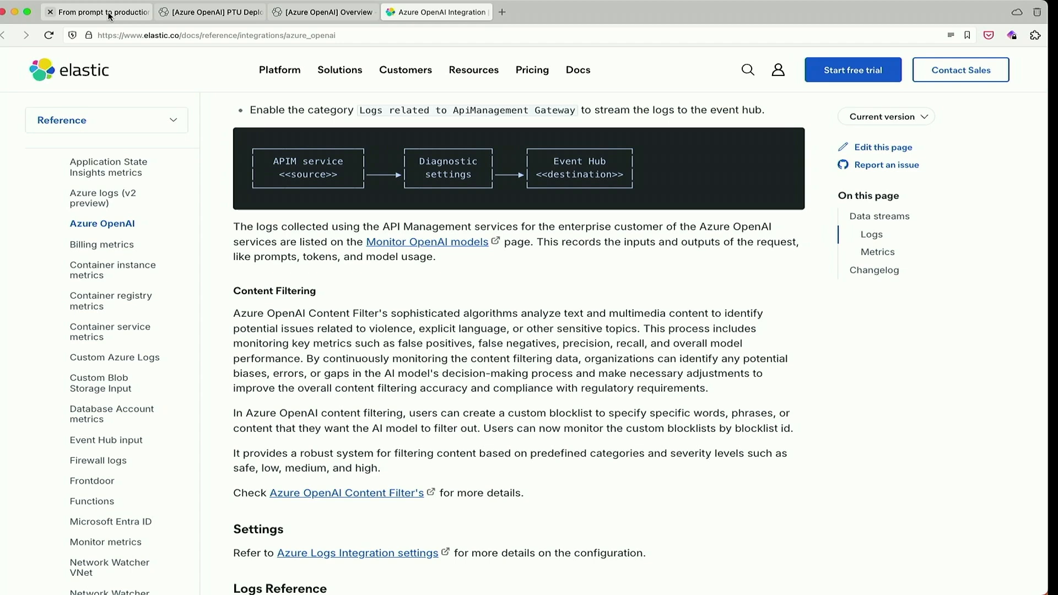
# Return to the Google Slides deck and select slide 7 on reviewing content filters.
pyautogui.click(97, 12)
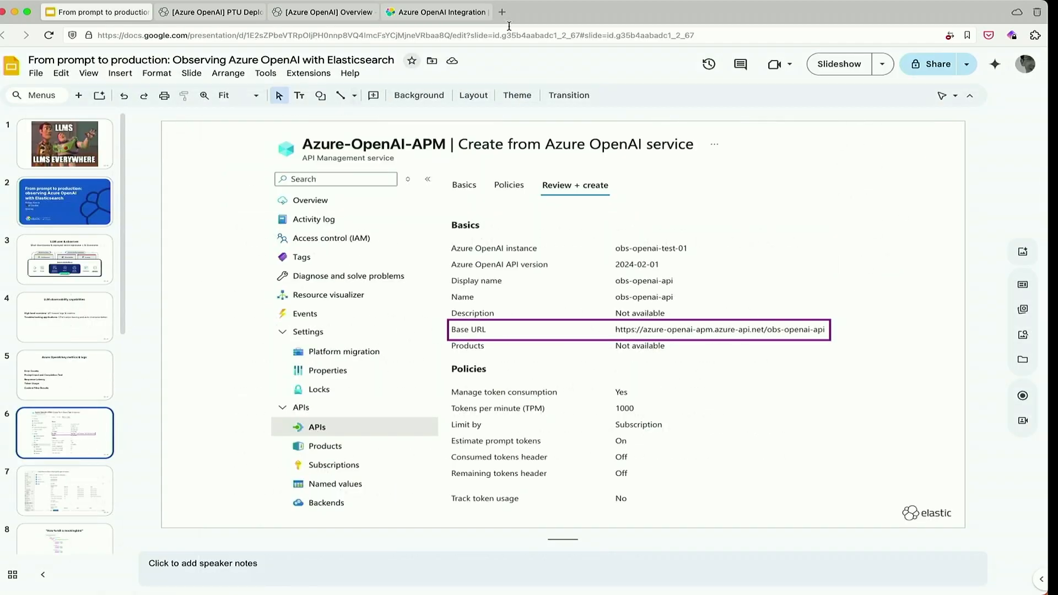
pyautogui.click(837, 64)
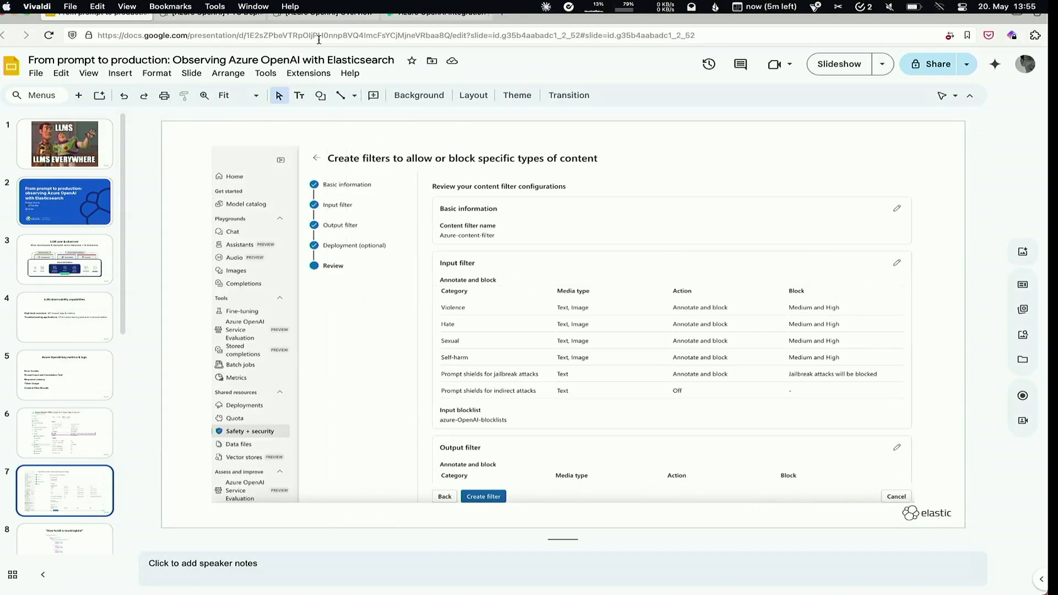
# Show the PTU Deployments dashboard and isolate the gpt-4-32k model in the time-to-first-response chart.
pyautogui.click(209, 12)
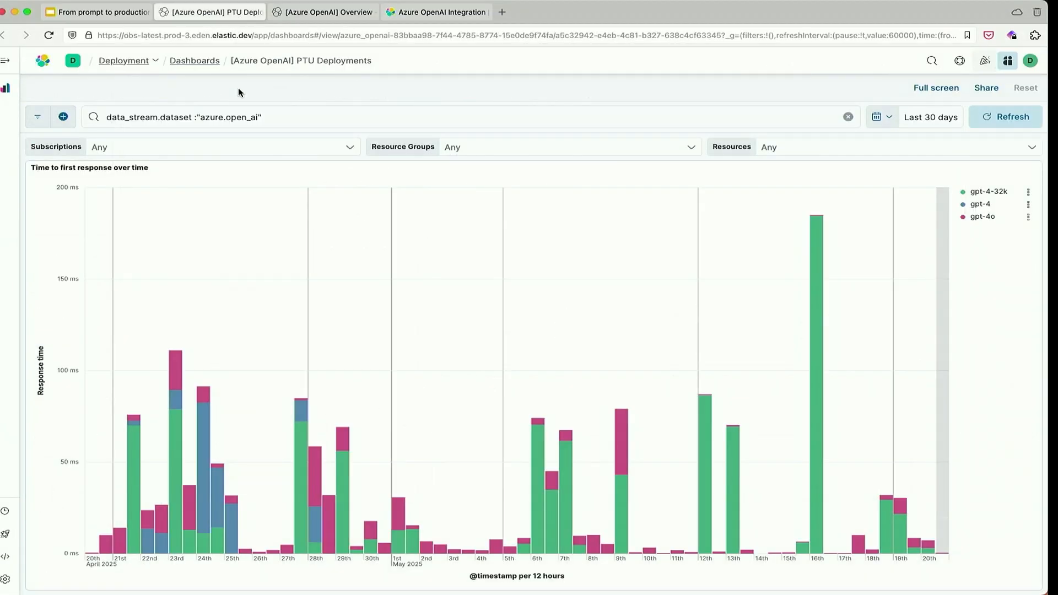
pyautogui.moveTo(335, 100)
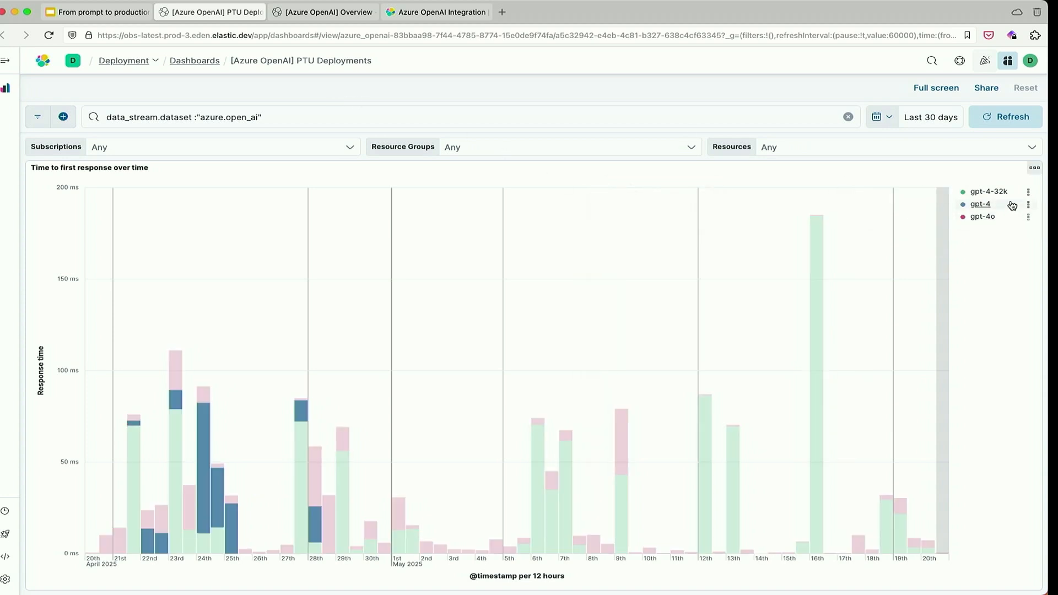
pyautogui.click(980, 204)
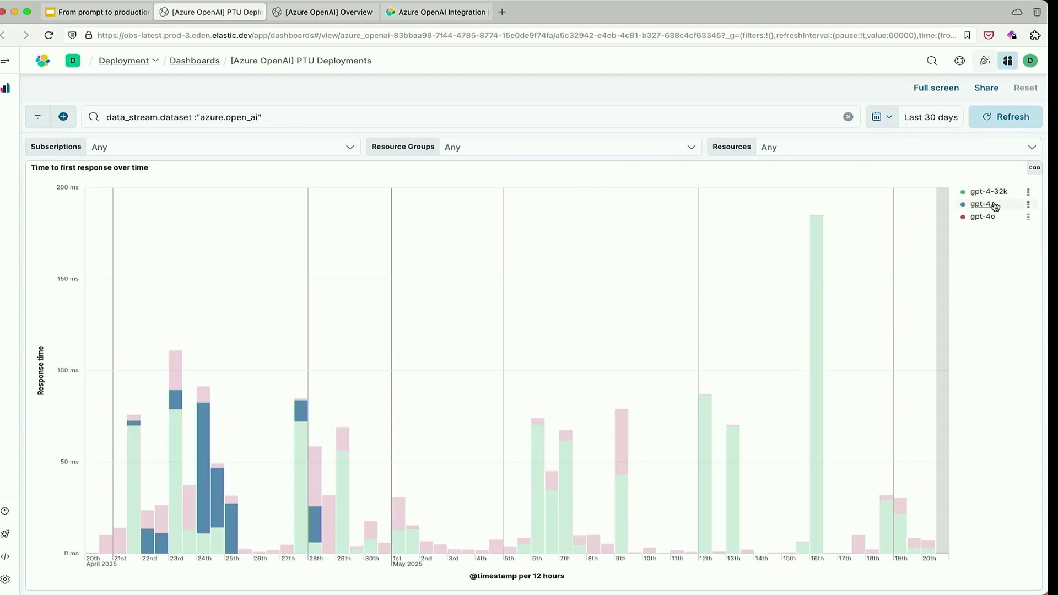
pyautogui.click(981, 204)
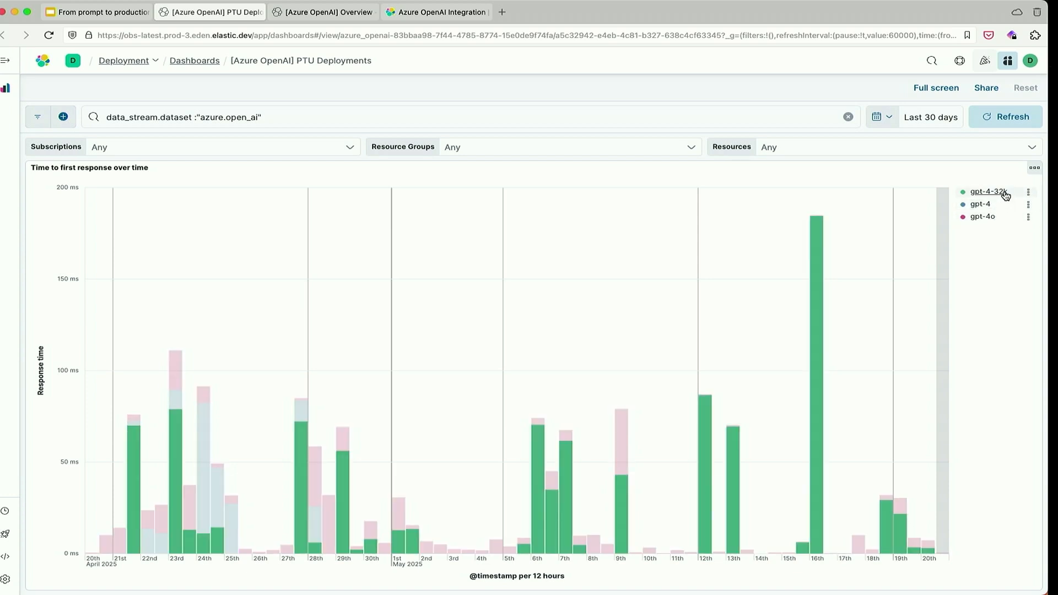
pyautogui.moveTo(880, 293)
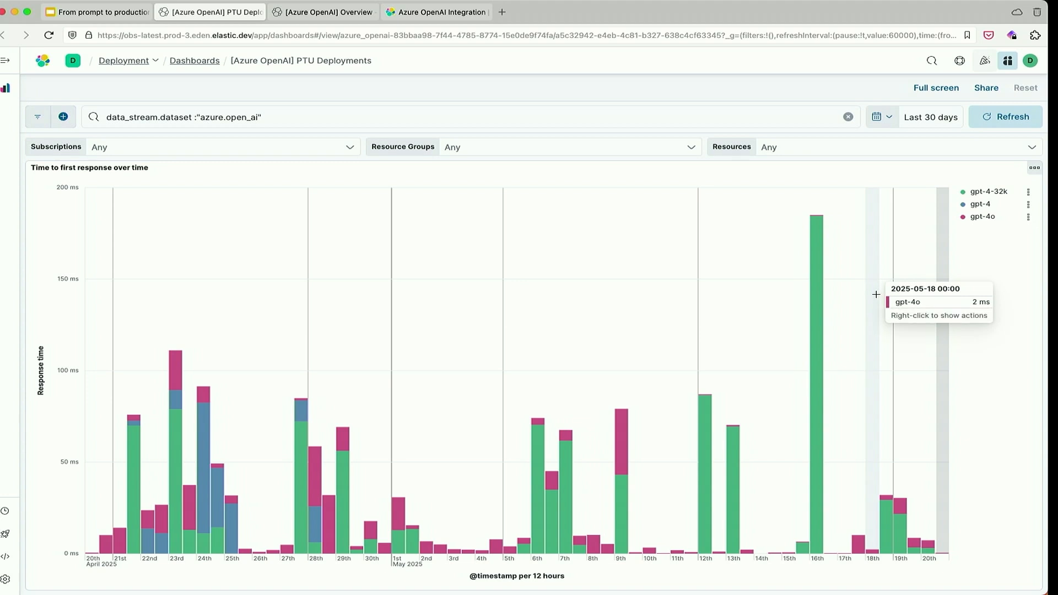
pyautogui.moveTo(817, 293)
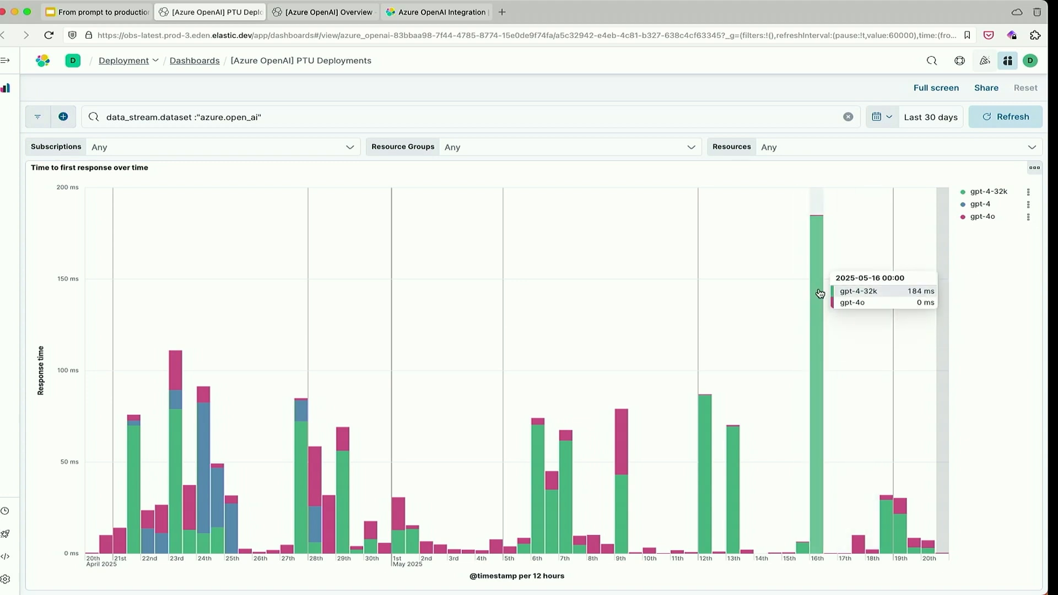
pyautogui.moveTo(818, 285)
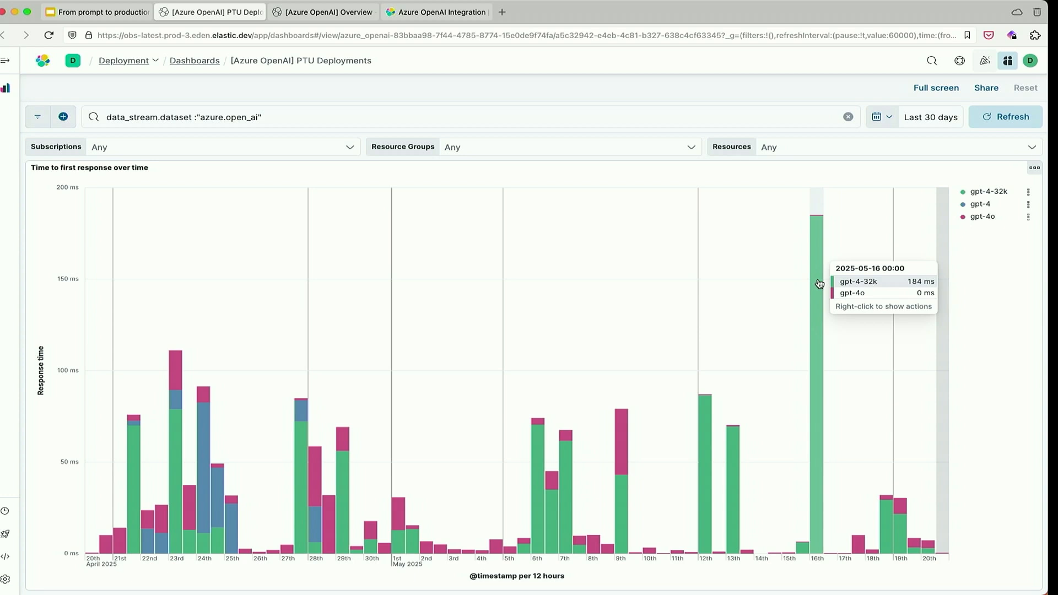
pyautogui.moveTo(267, 359)
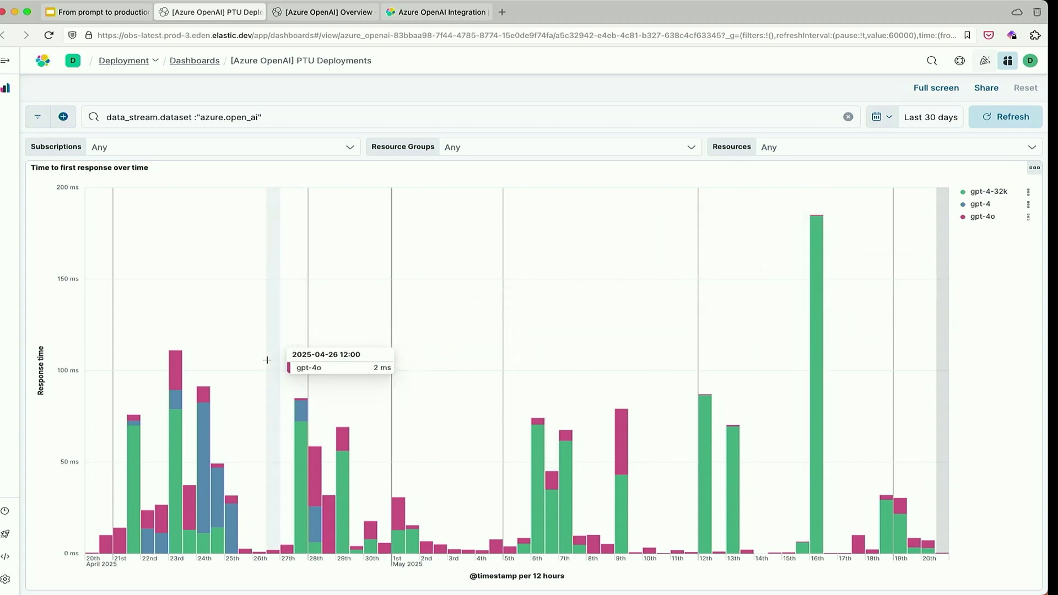
pyautogui.moveTo(176, 405)
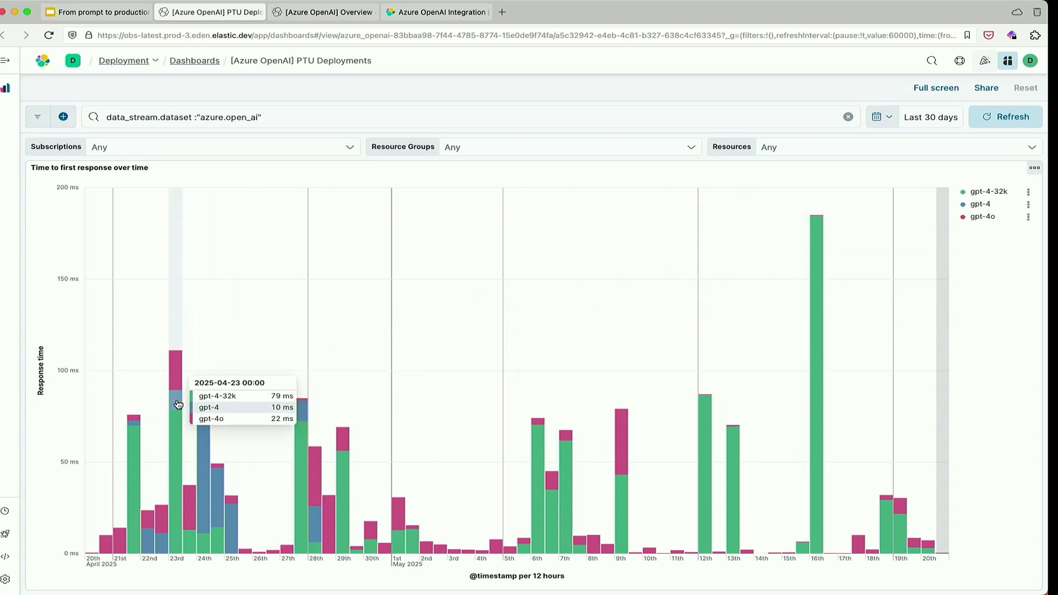
pyautogui.moveTo(177, 405)
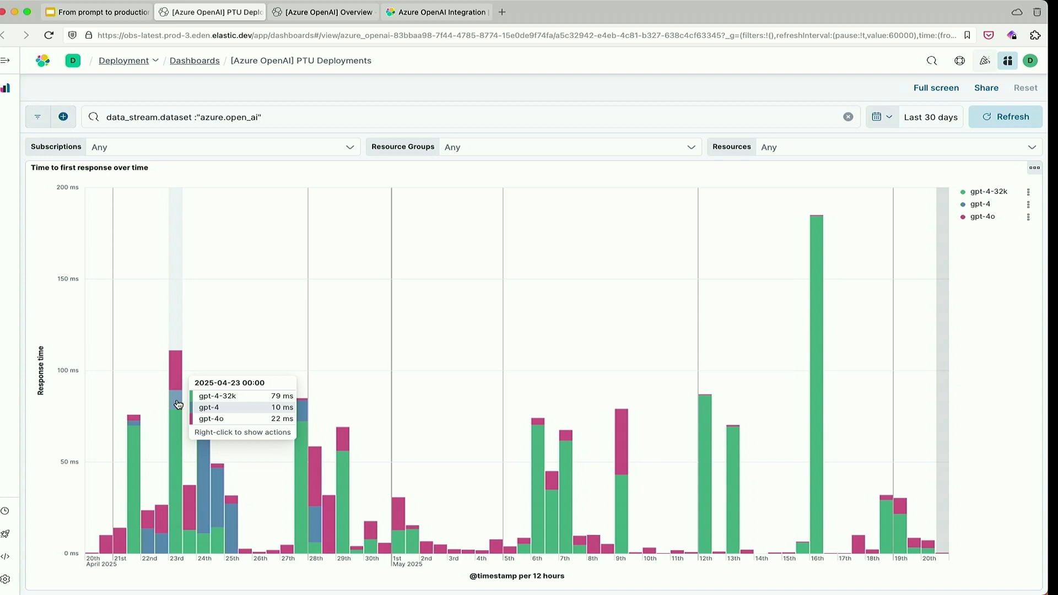
pyautogui.moveTo(175, 398)
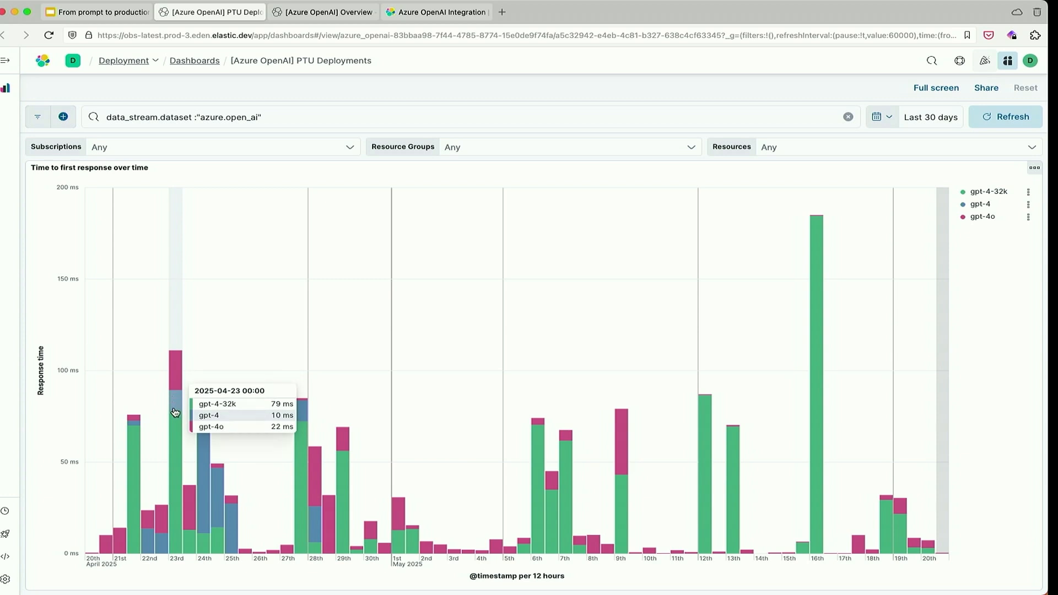
pyautogui.moveTo(930, 329)
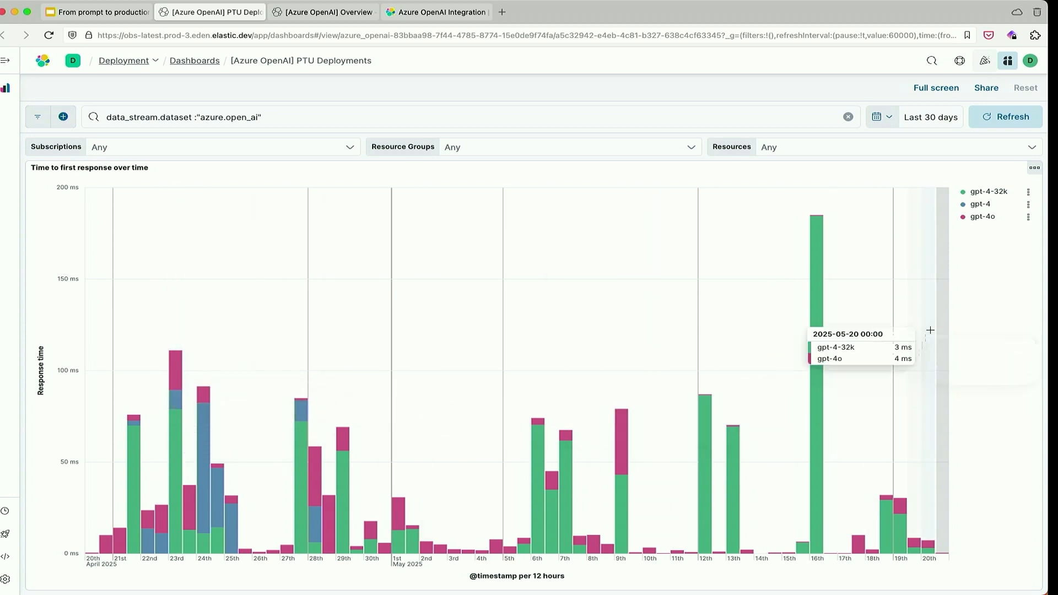
pyautogui.click(890, 117)
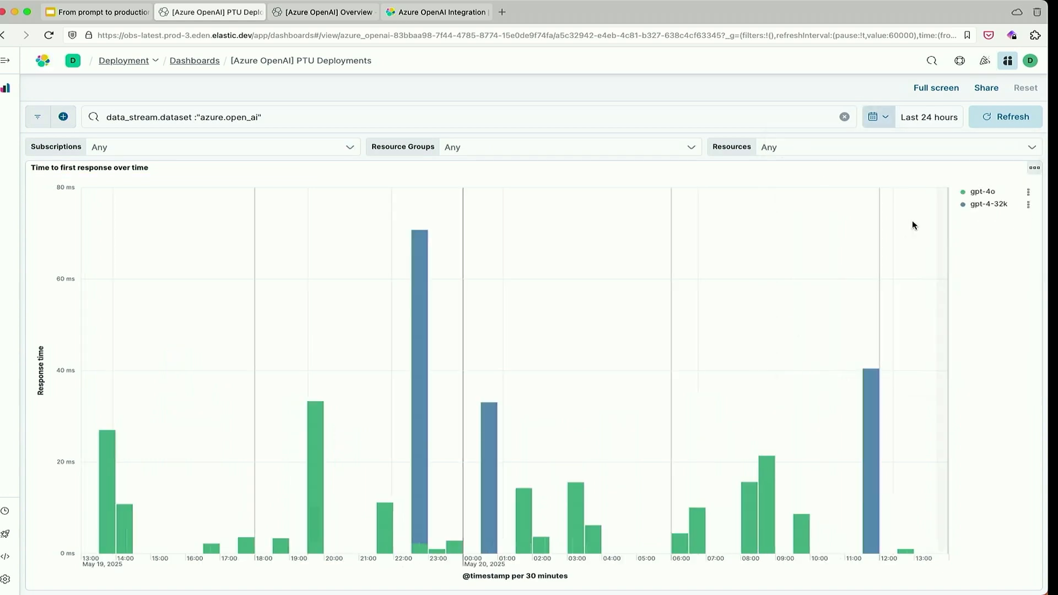
pyautogui.moveTo(877, 123)
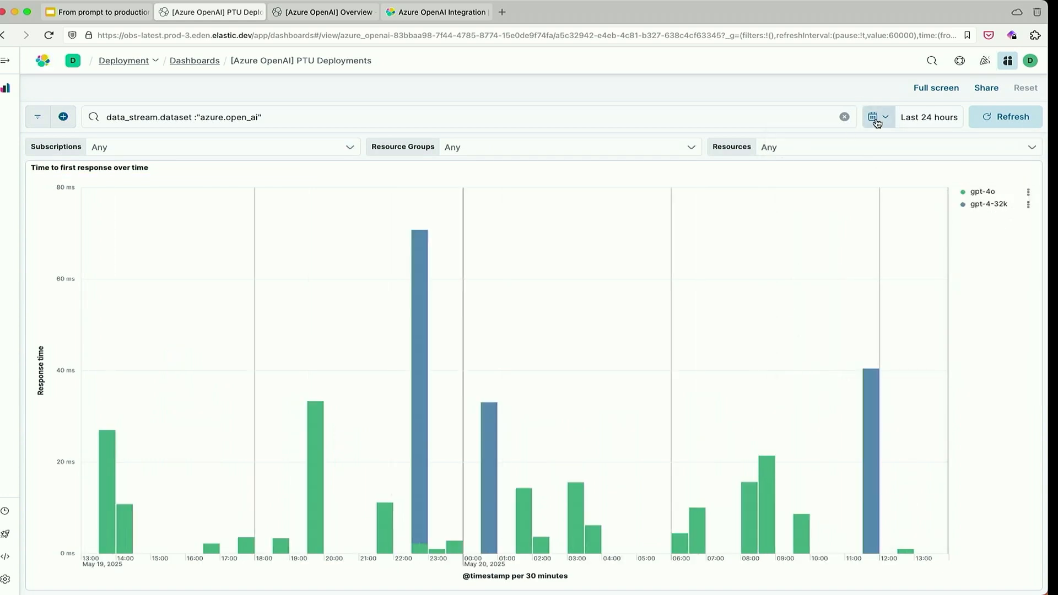
pyautogui.moveTo(893, 298)
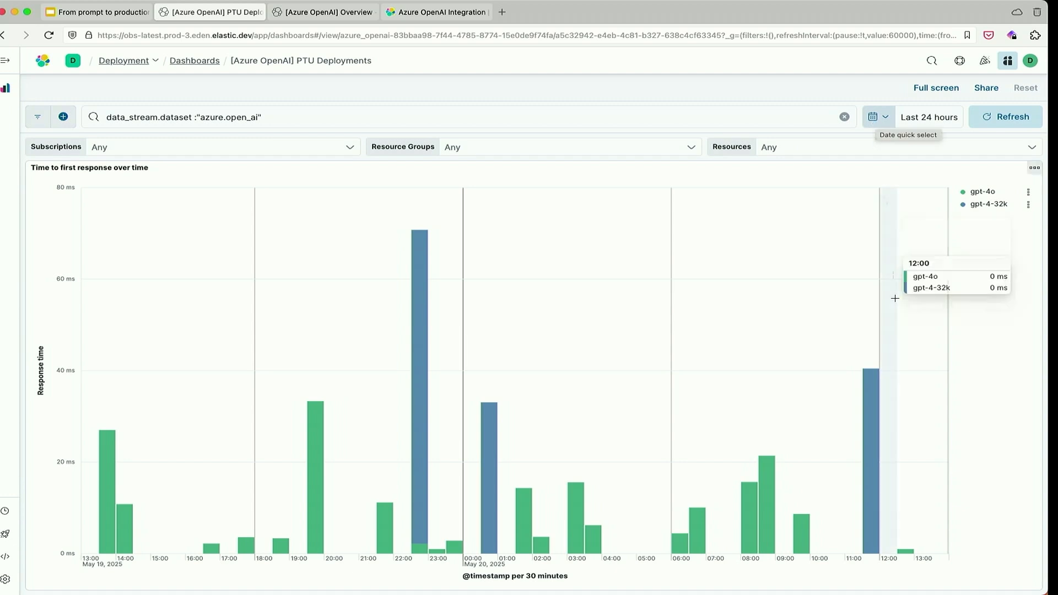
pyautogui.moveTo(884, 356)
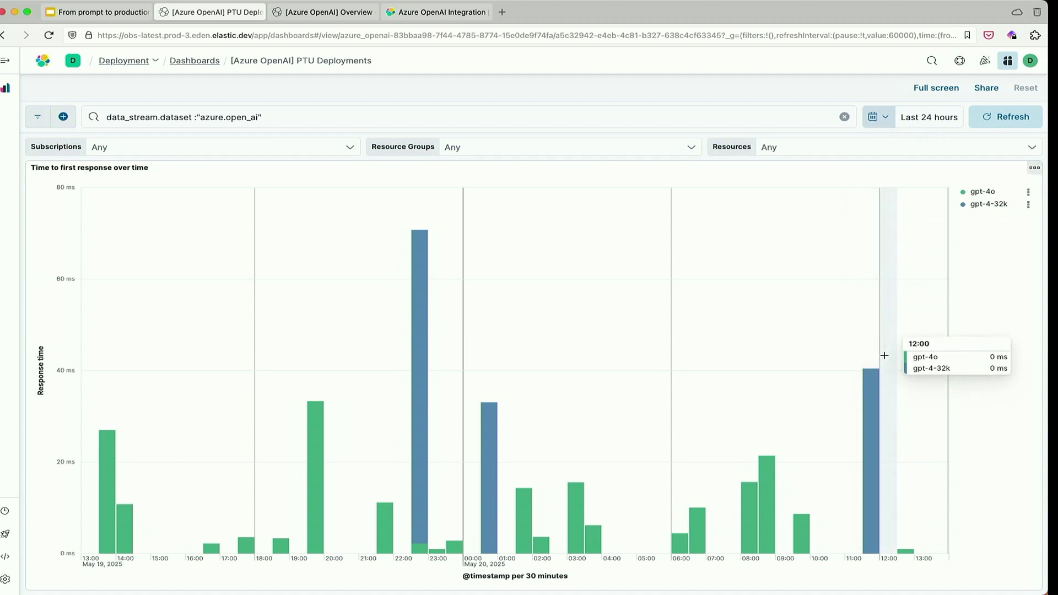
pyautogui.moveTo(521, 381)
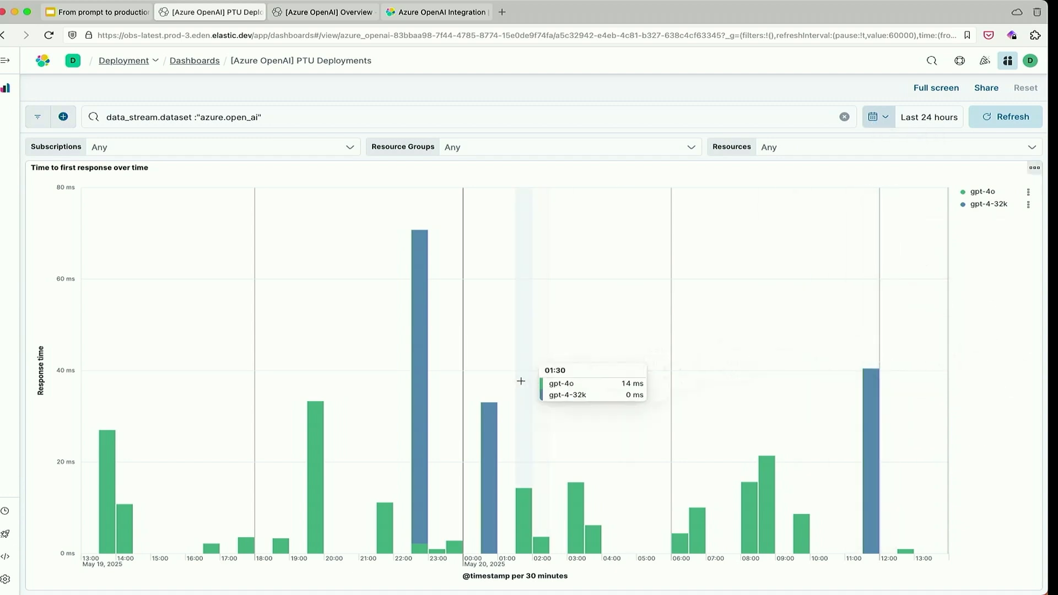
pyautogui.moveTo(713, 365)
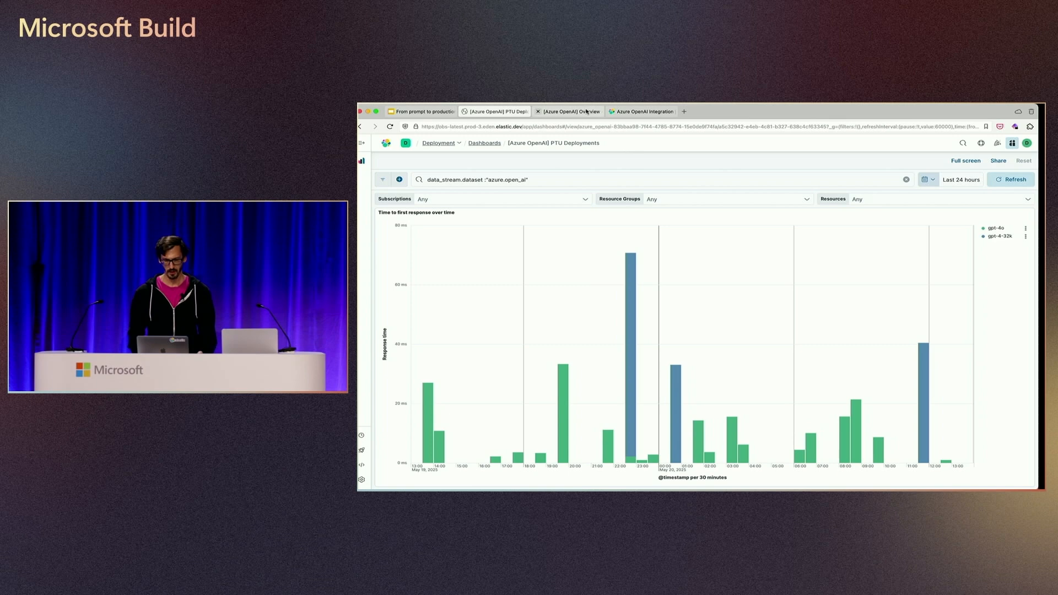
# Switch to the Azure OpenAI Overview dashboard with its request, token and error totals.
pyautogui.click(569, 111)
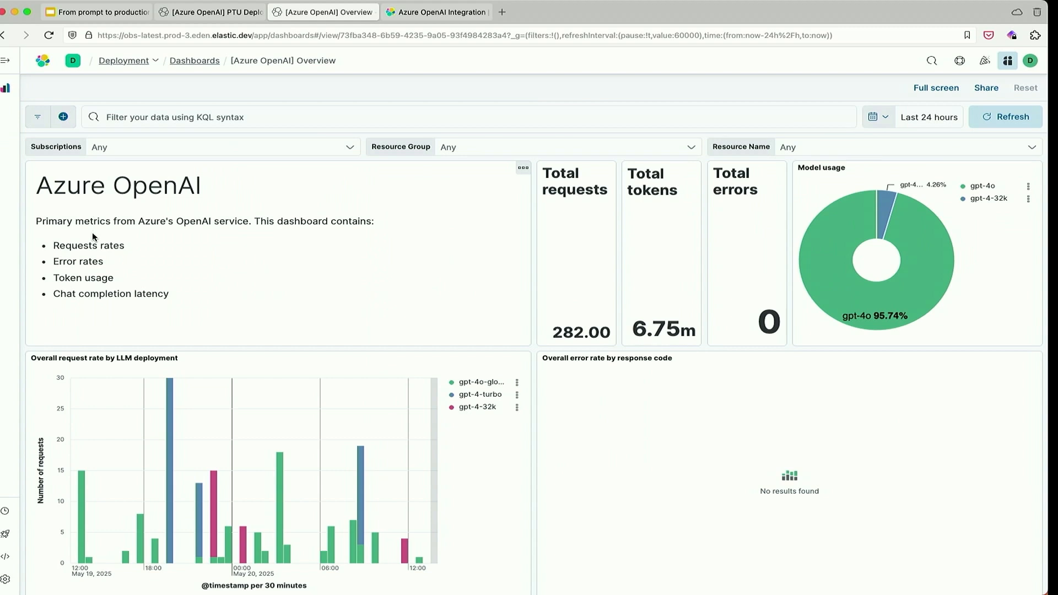
pyautogui.moveTo(95, 263)
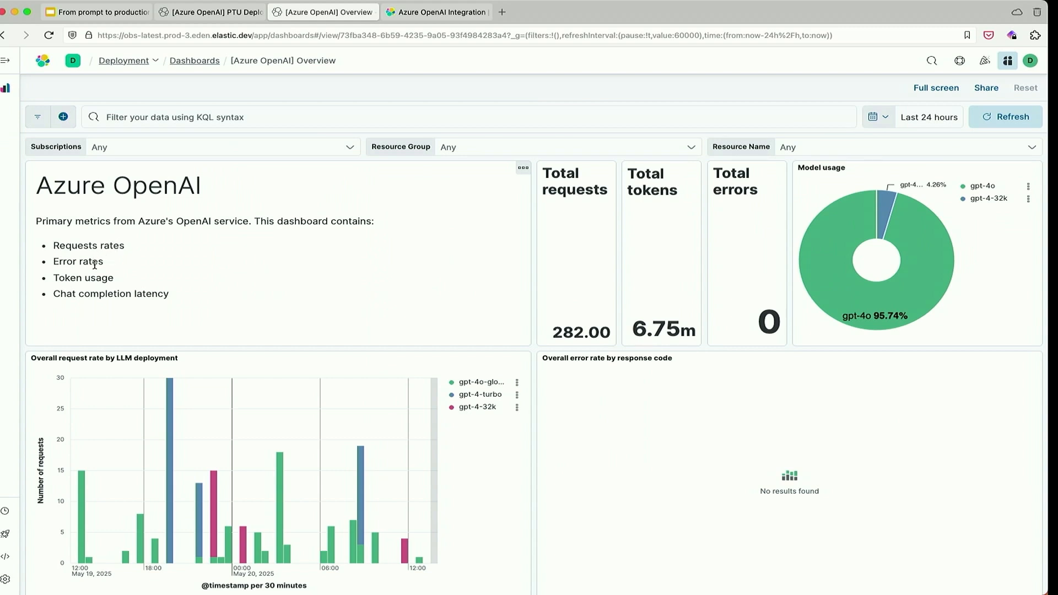
pyautogui.moveTo(174, 289)
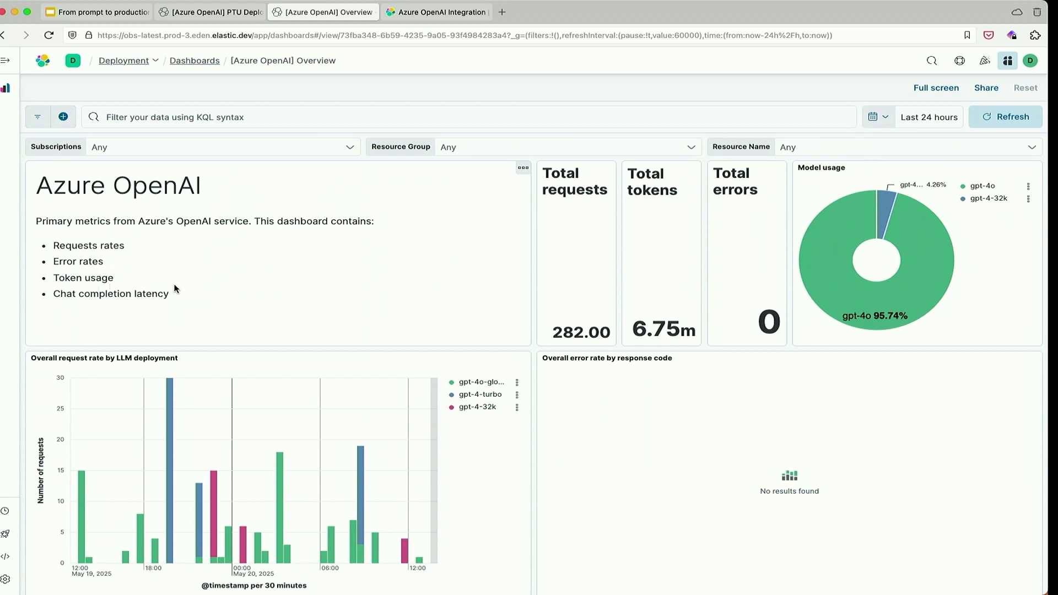
pyautogui.moveTo(199, 288)
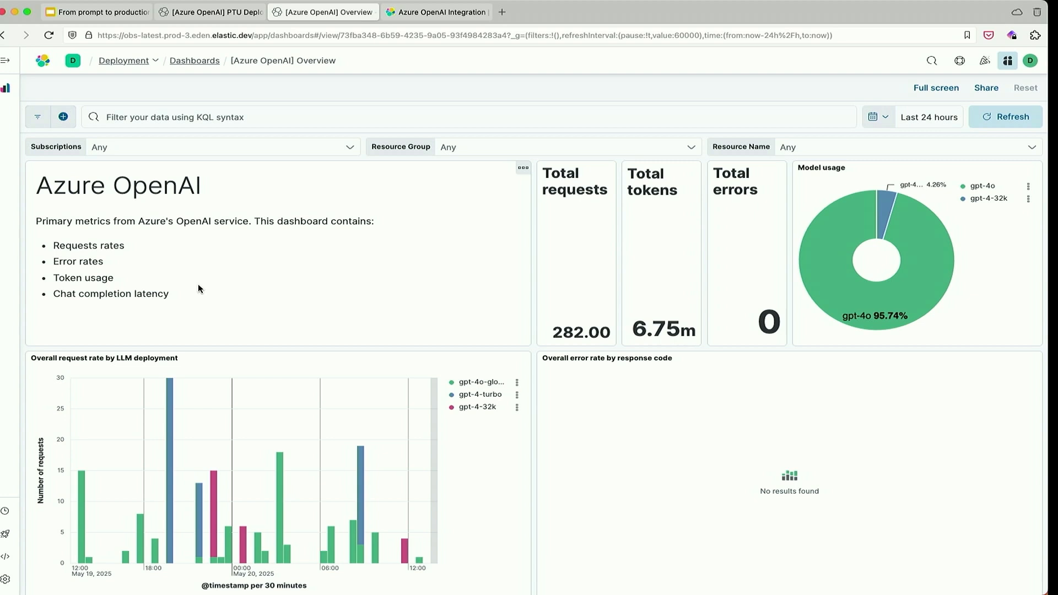
pyautogui.moveTo(463, 313)
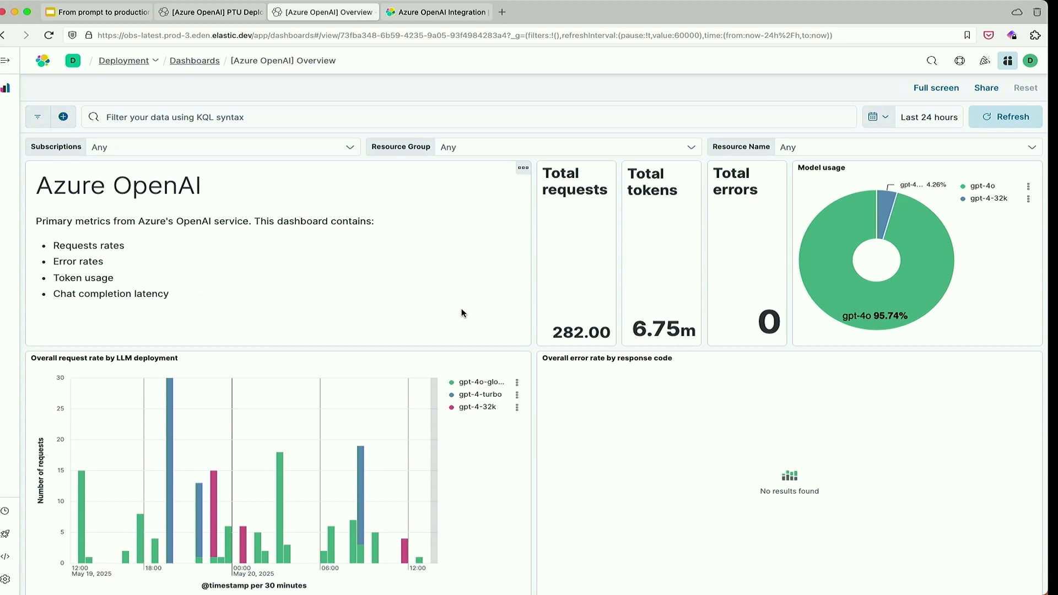
pyautogui.moveTo(565, 333)
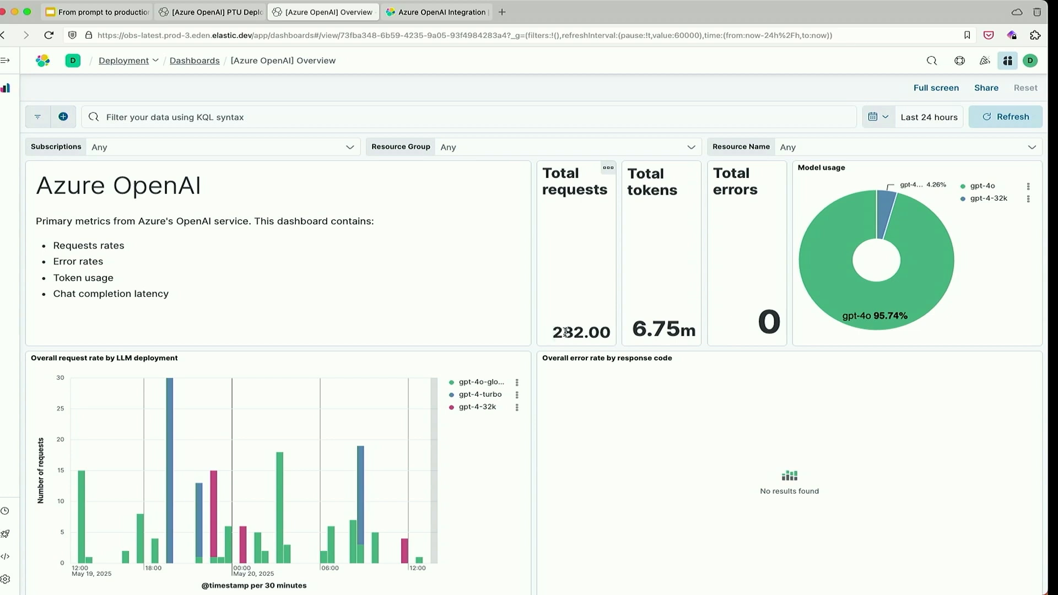
pyautogui.moveTo(579, 331)
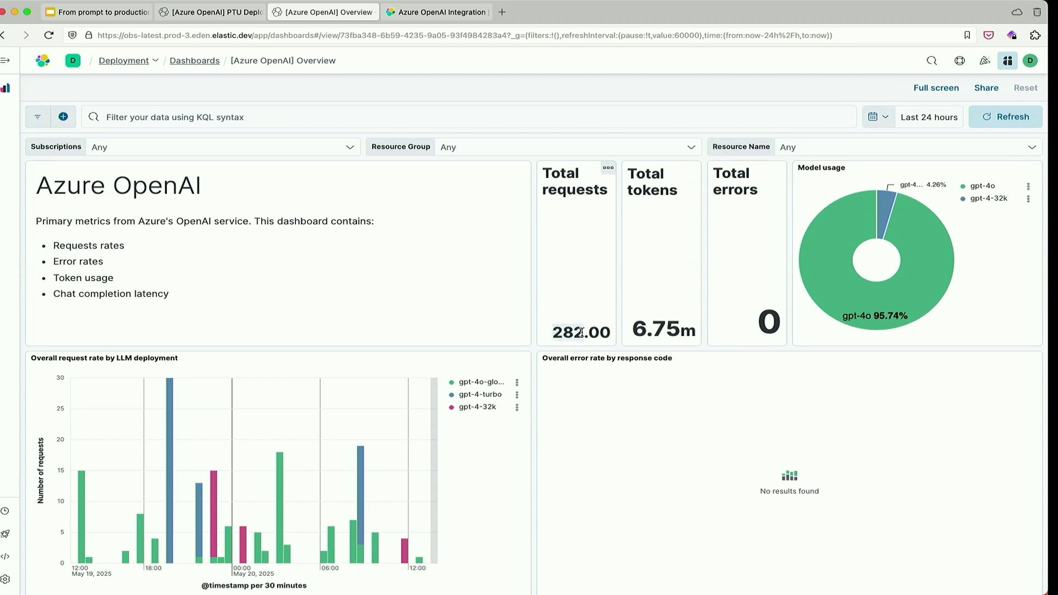
pyautogui.moveTo(661, 329)
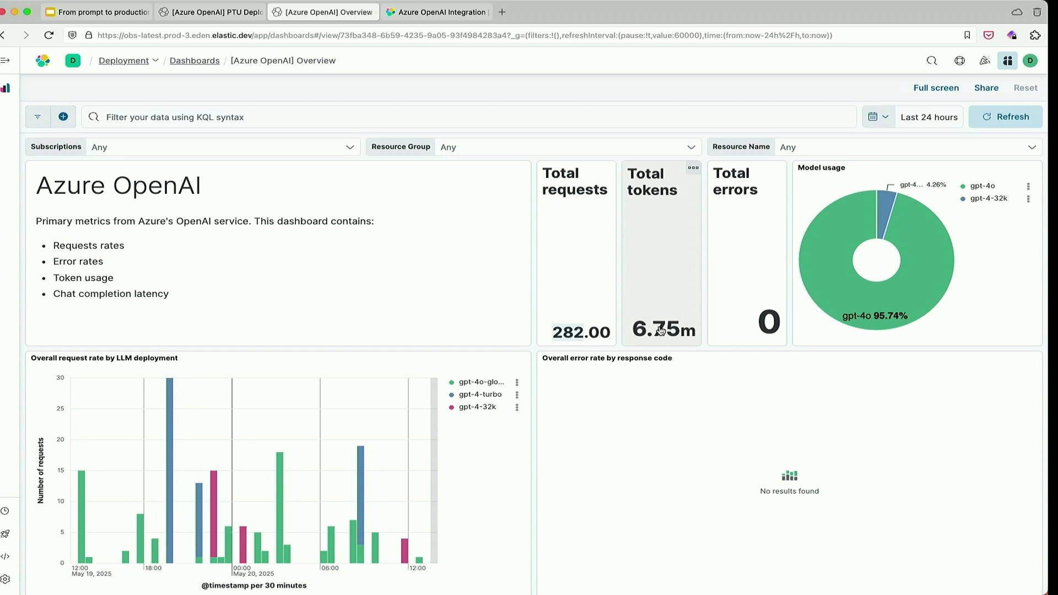
pyautogui.moveTo(659, 337)
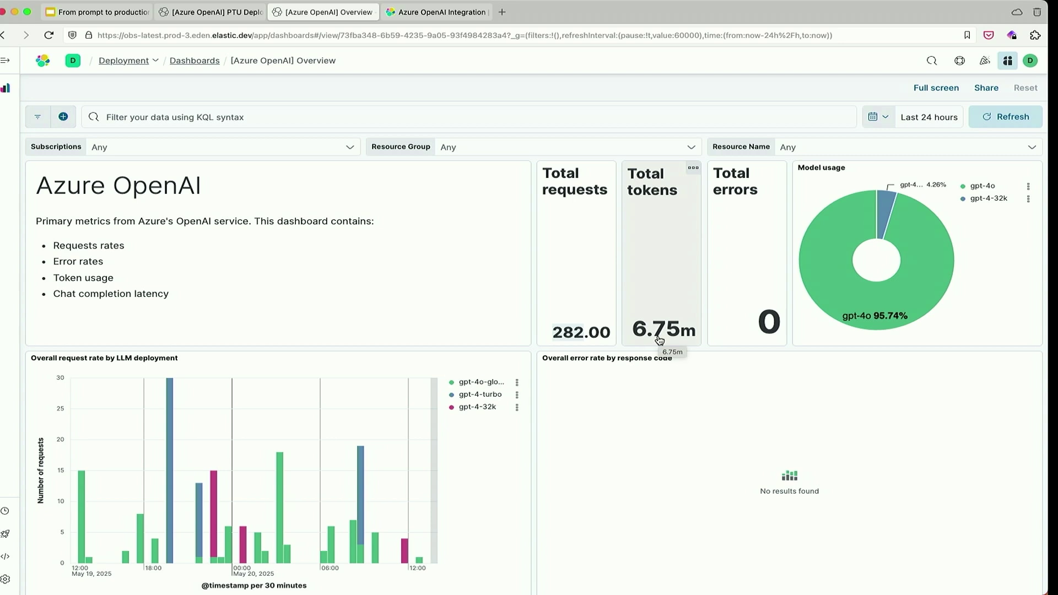
pyautogui.moveTo(754, 330)
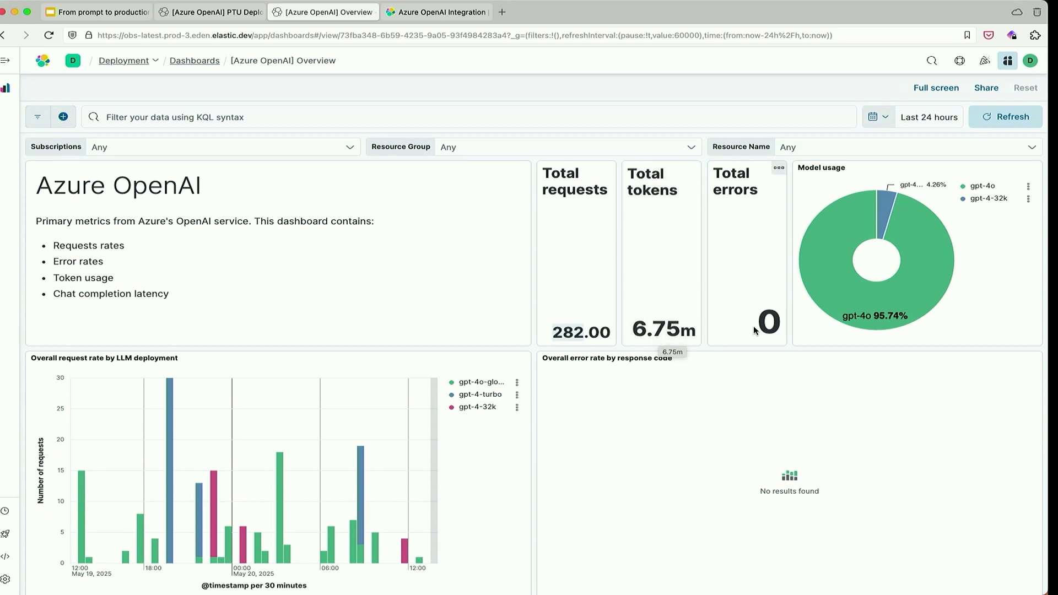
pyautogui.moveTo(899, 124)
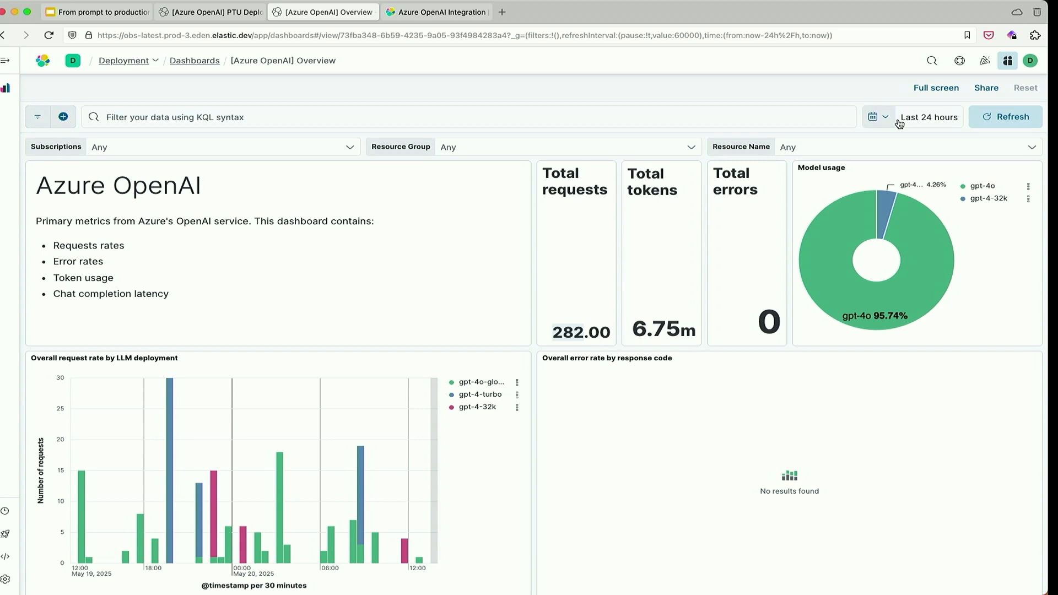
pyautogui.moveTo(937, 184)
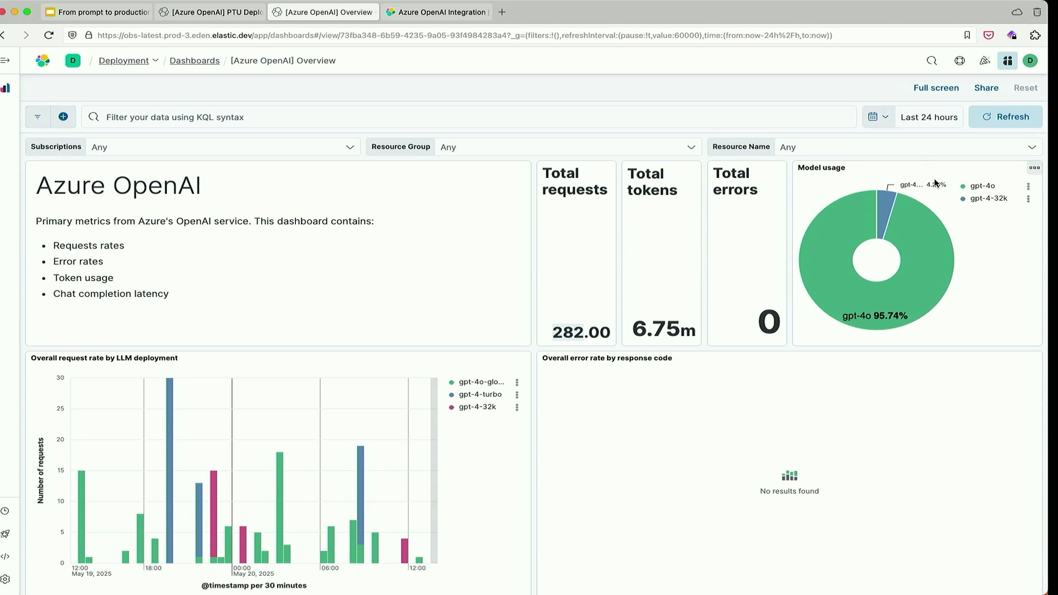
pyautogui.moveTo(904, 213)
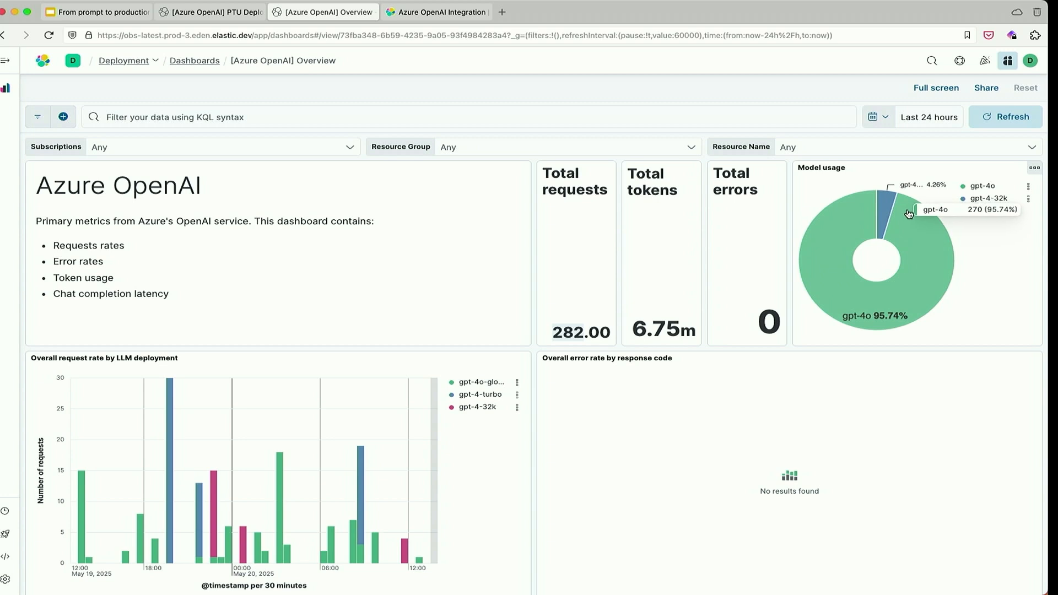
pyautogui.moveTo(910, 215)
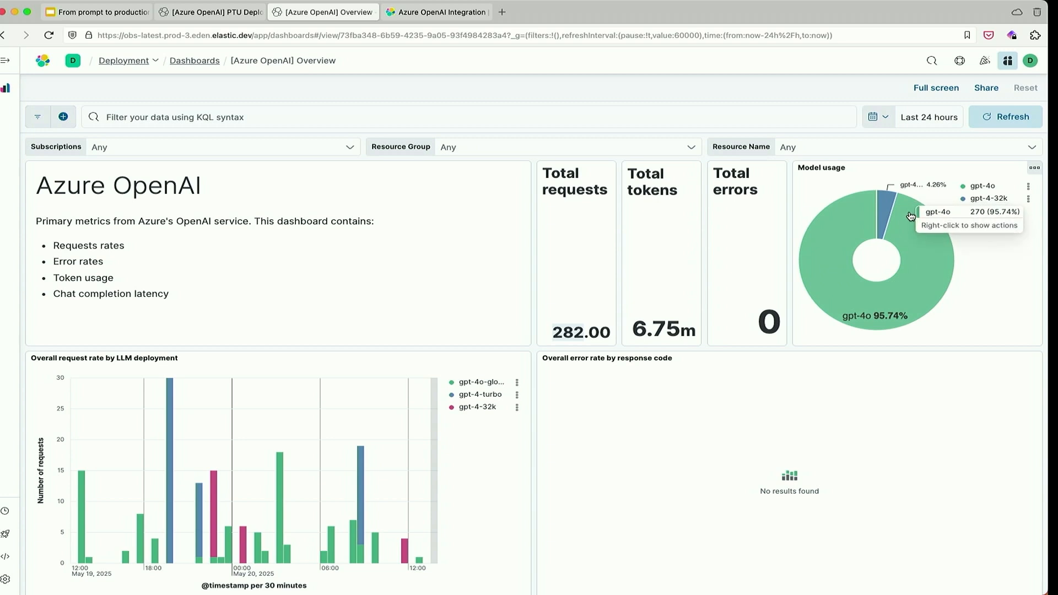
pyautogui.moveTo(907, 215)
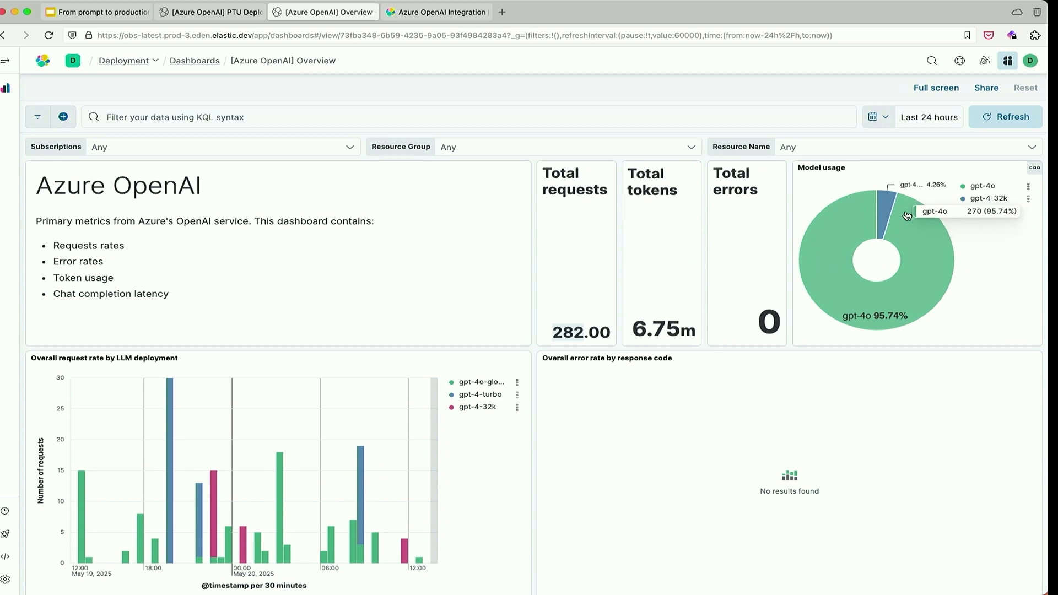
# Scroll the Overview dashboard past token usage and latency charts down to the 455-document Logs table.
pyautogui.scroll(-3)
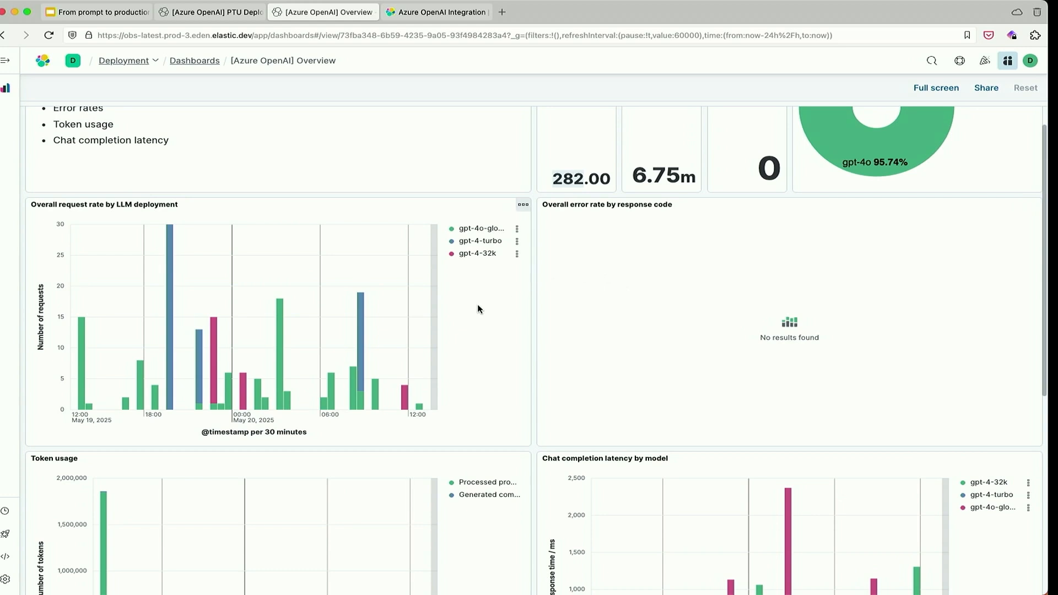
pyautogui.scroll(-3)
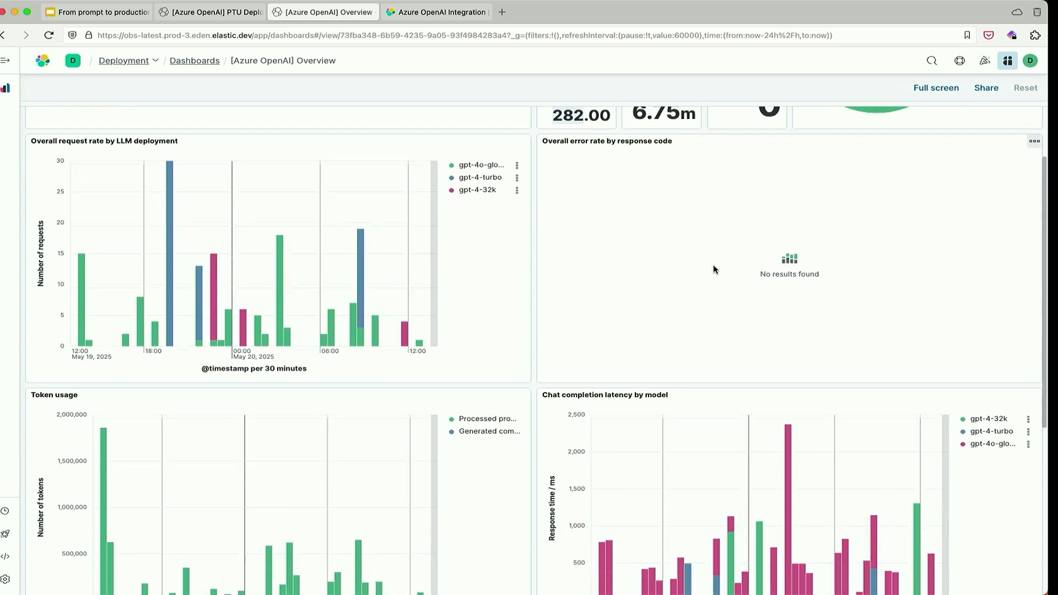
pyautogui.scroll(-3)
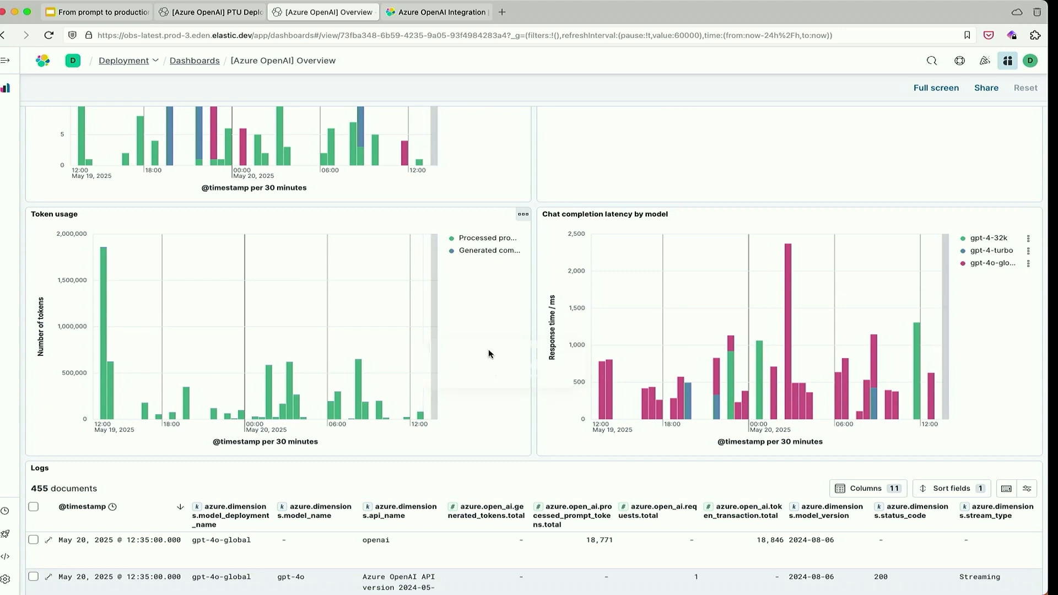
pyautogui.scroll(-3)
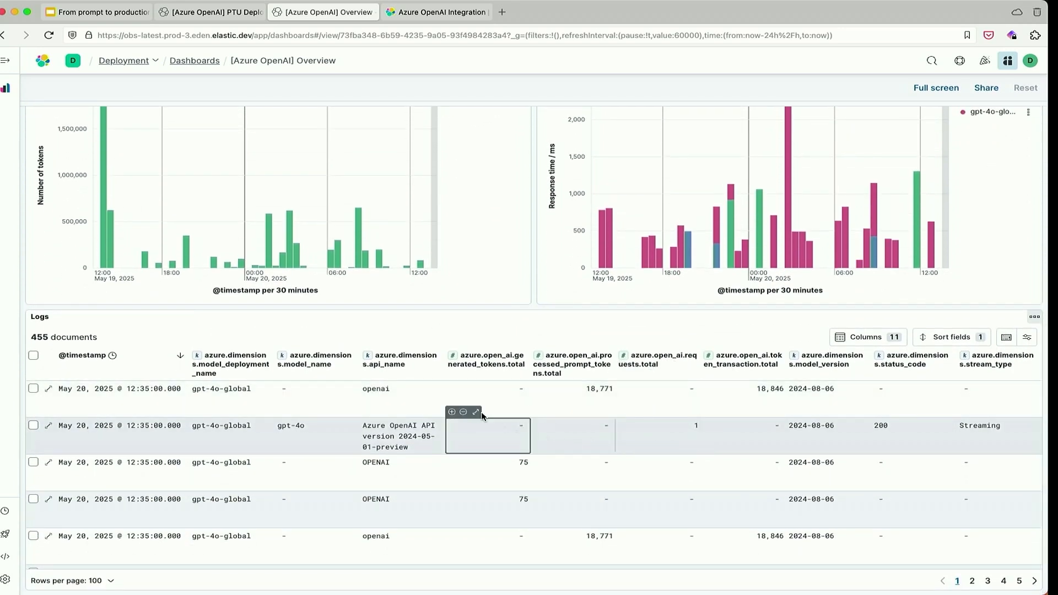
pyautogui.moveTo(404, 359)
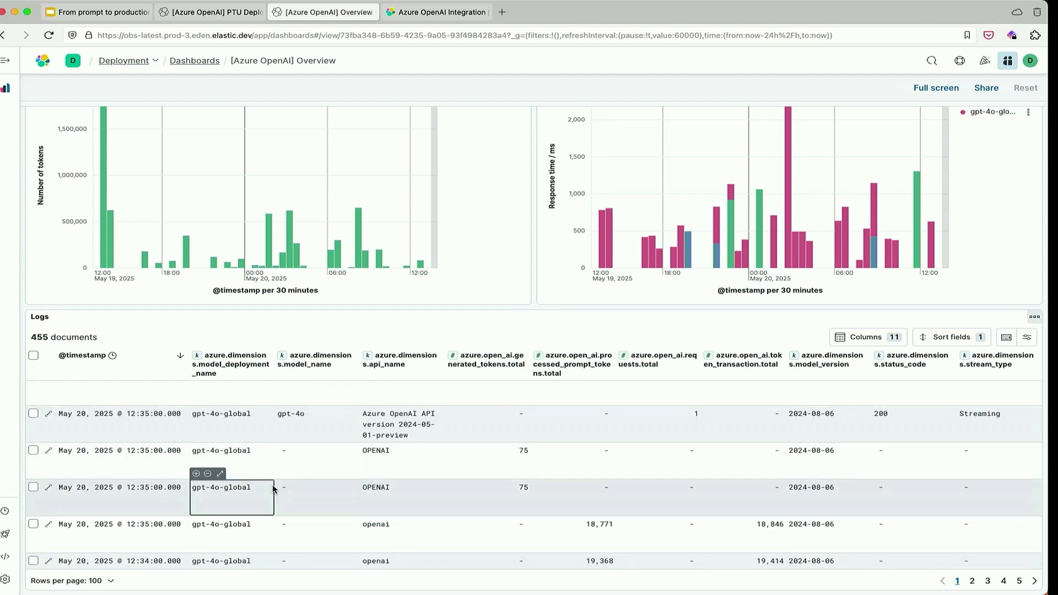
pyautogui.scroll(-3)
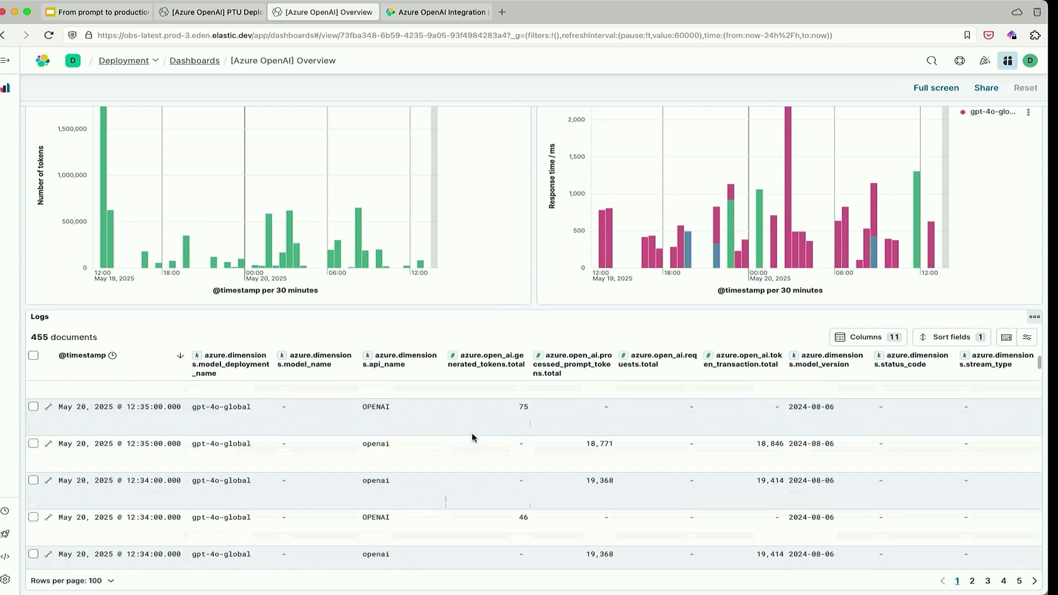
pyautogui.scroll(3)
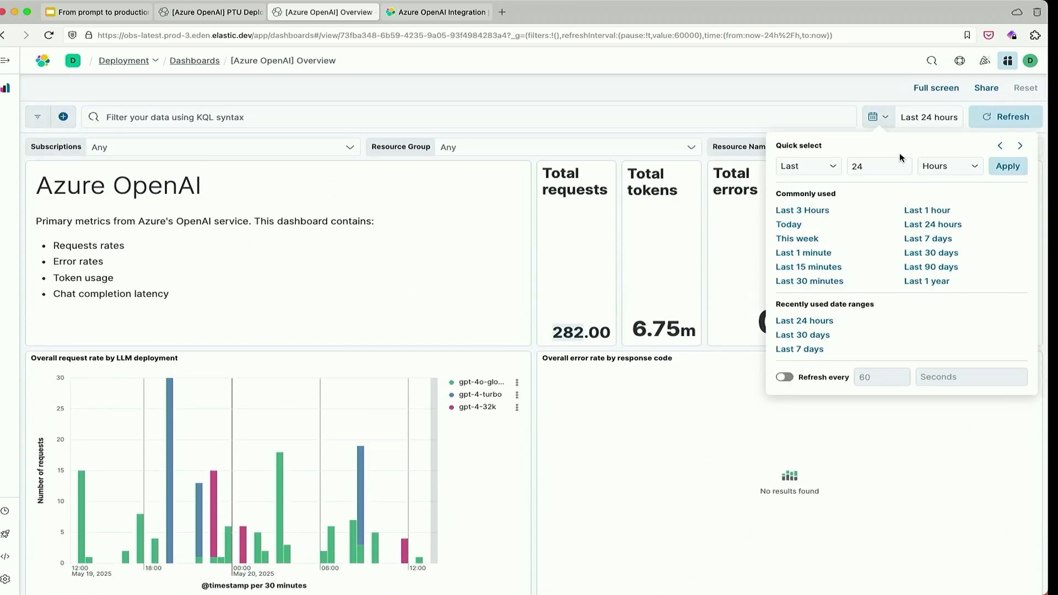
# Set the Overview time range to Last 30 days and scroll to the error rate by response code chart.
pyautogui.click(803, 335)
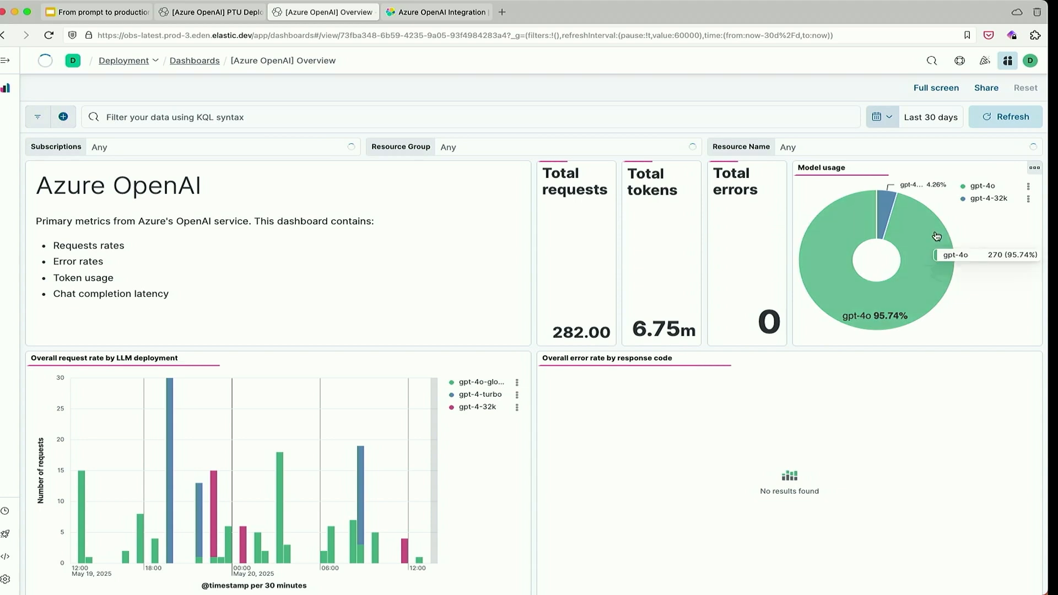
pyautogui.click(1005, 116)
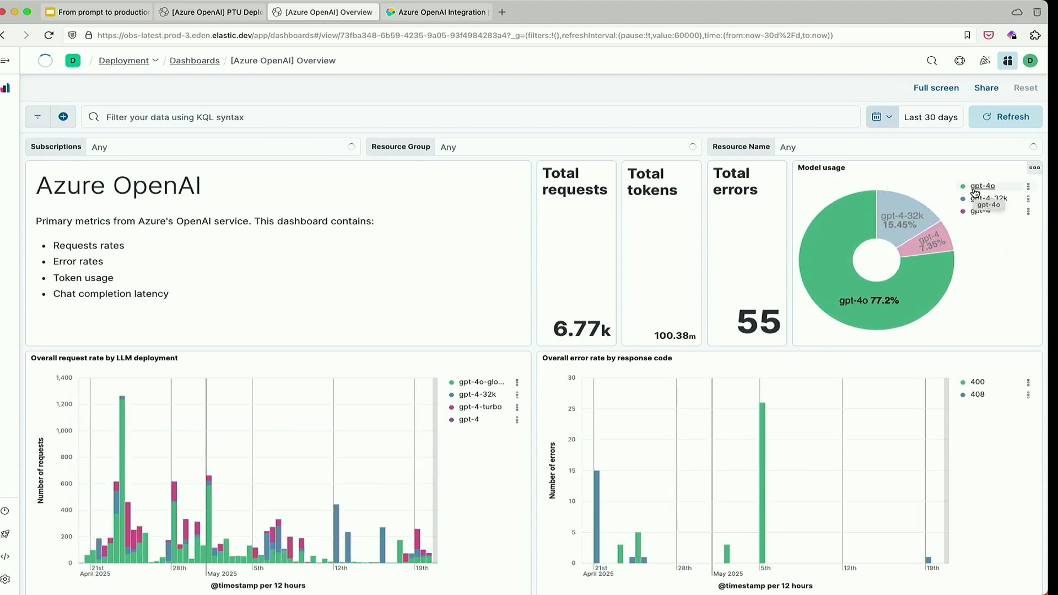
pyautogui.moveTo(768, 330)
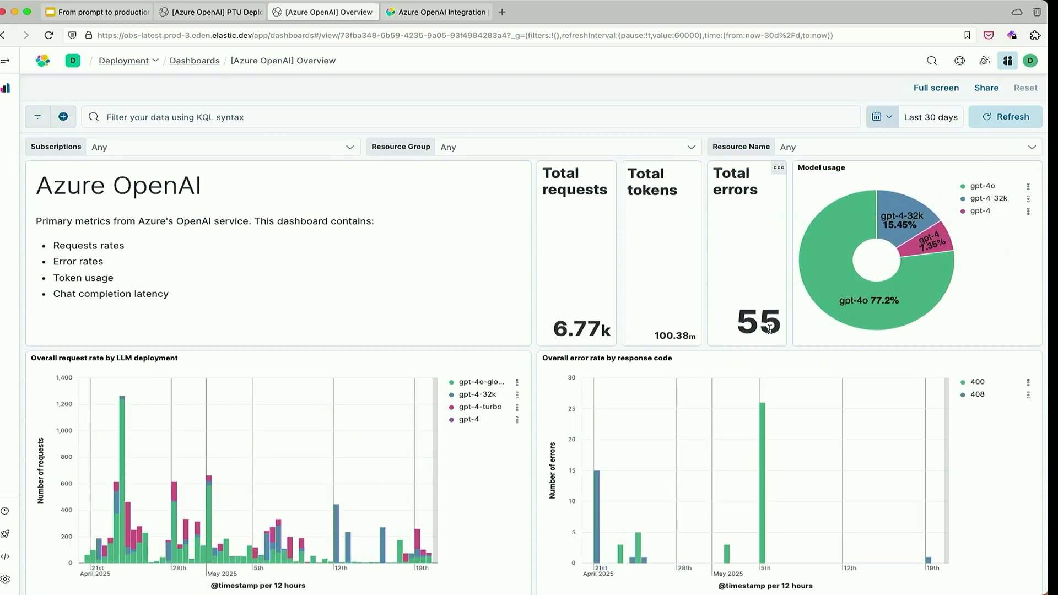
pyautogui.scroll(-3)
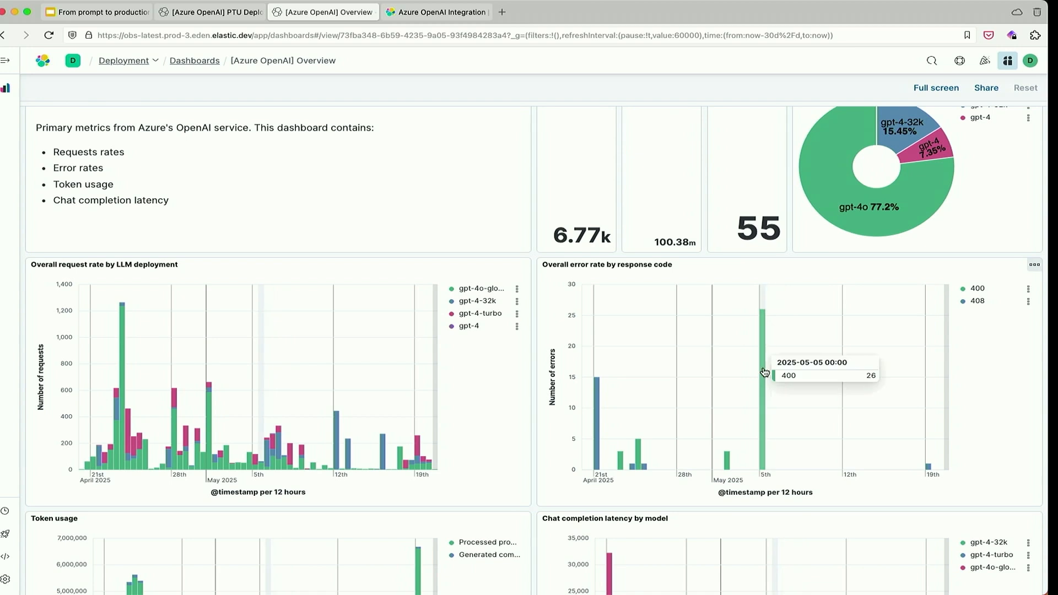
pyautogui.moveTo(763, 372)
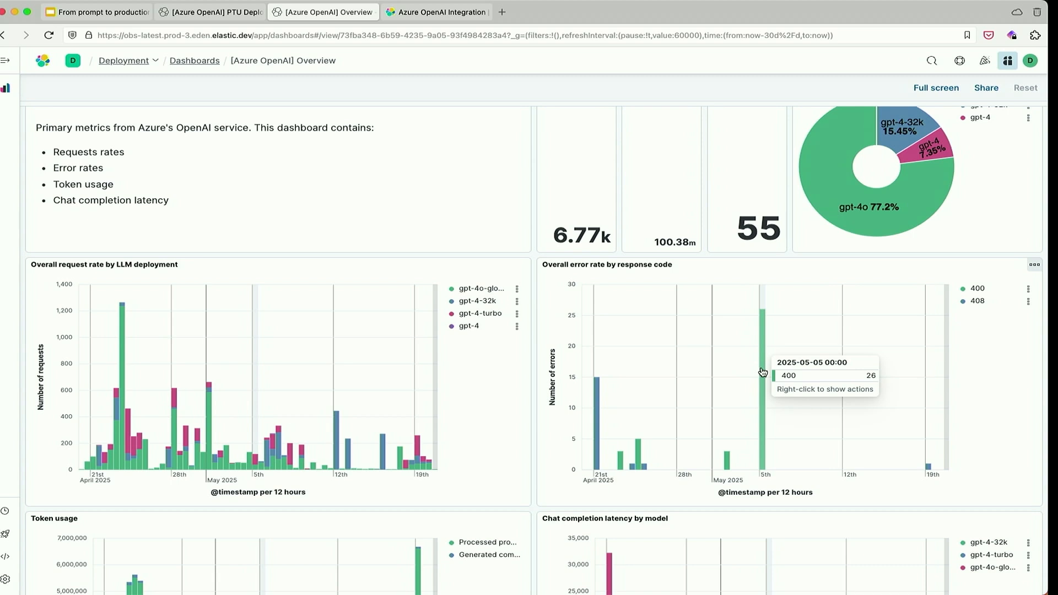
pyautogui.moveTo(762, 371)
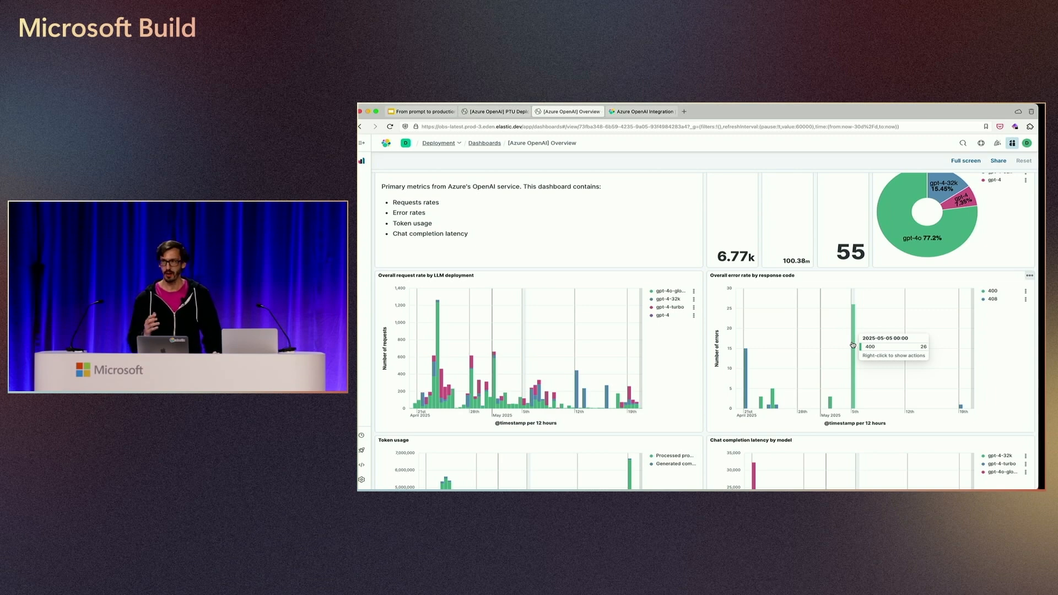
pyautogui.moveTo(432, 109)
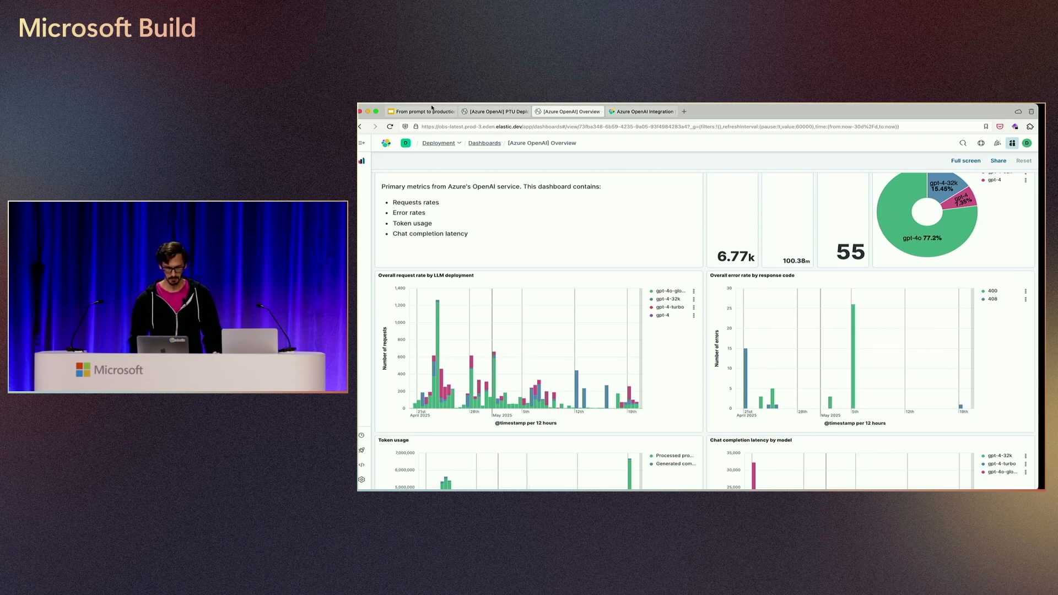
pyautogui.click(964, 161)
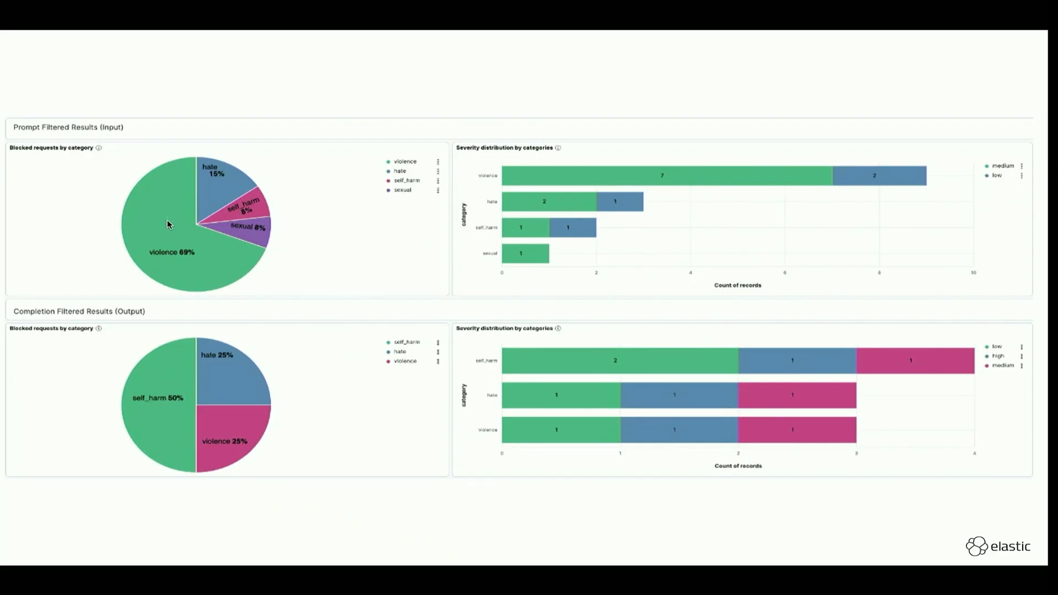
pyautogui.moveTo(666, 142)
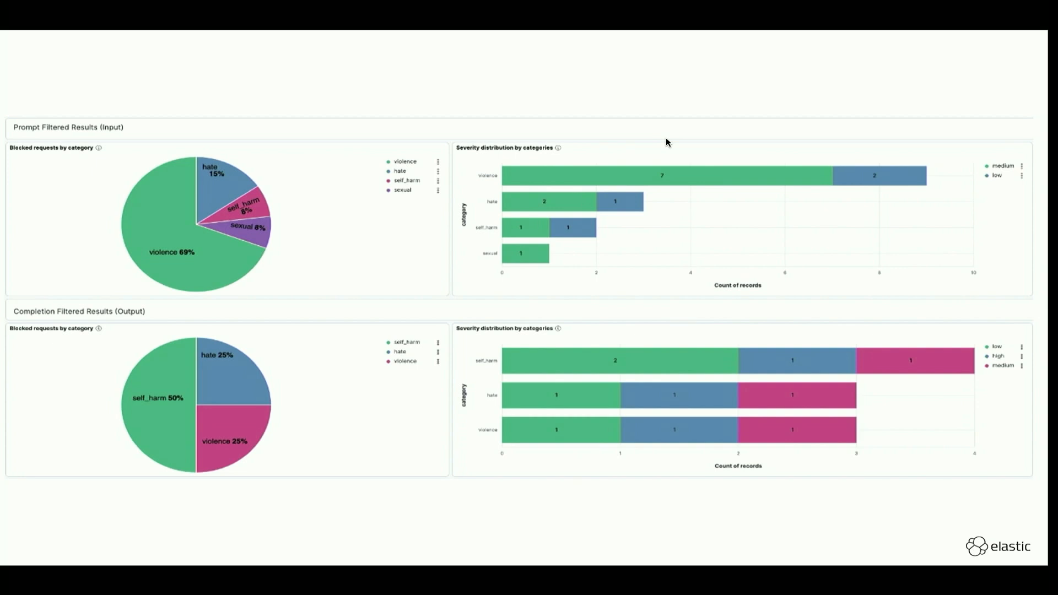
pyautogui.moveTo(665, 277)
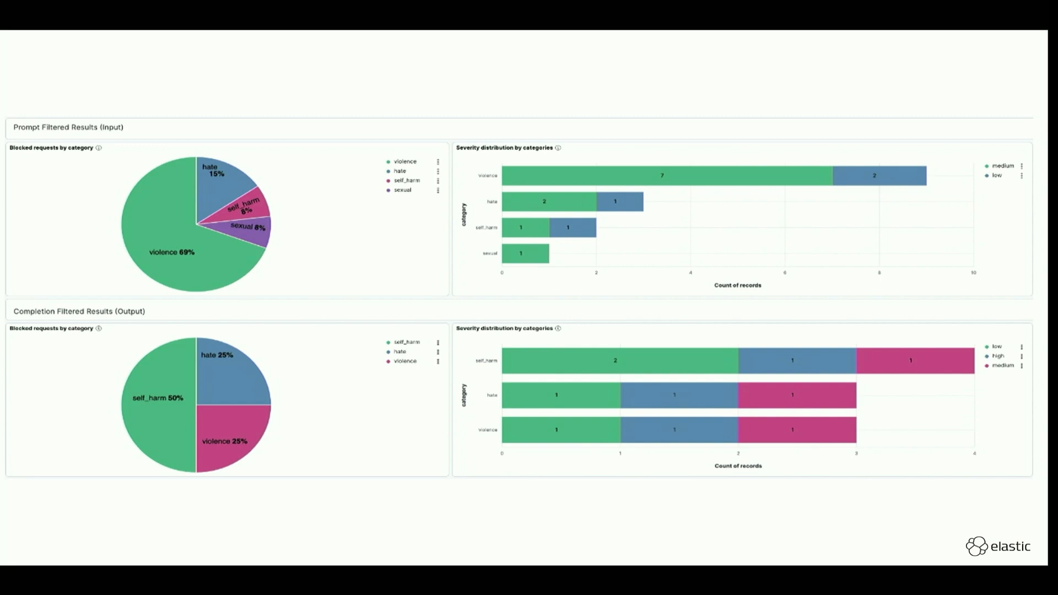
# Open the Azure OpenAI Billing dashboard showing total costs of 96.69 by model.
pyautogui.click(284, 94)
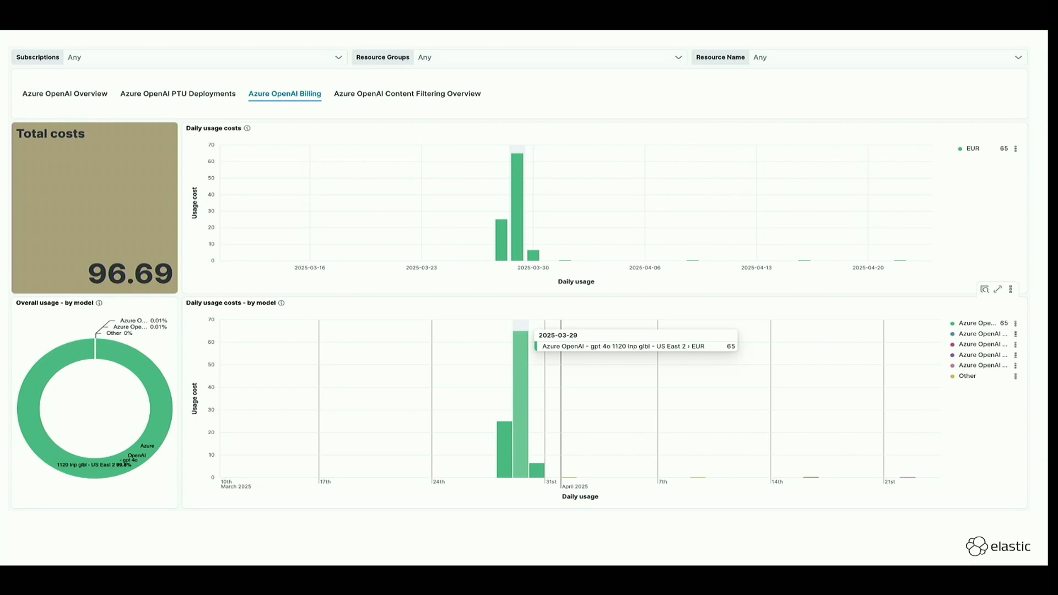
pyautogui.moveTo(114, 269)
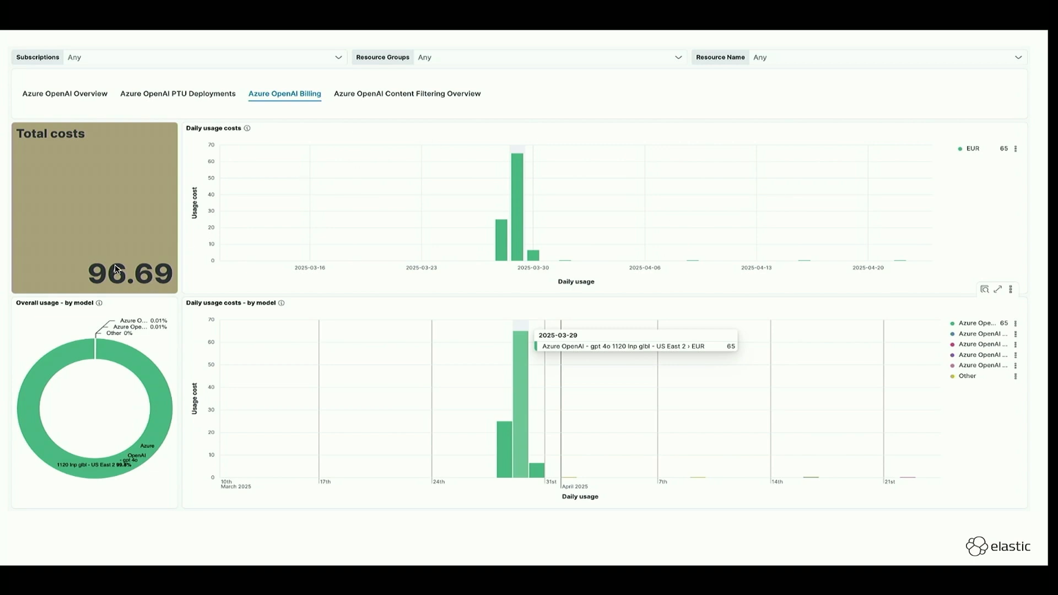
pyautogui.moveTo(92, 256)
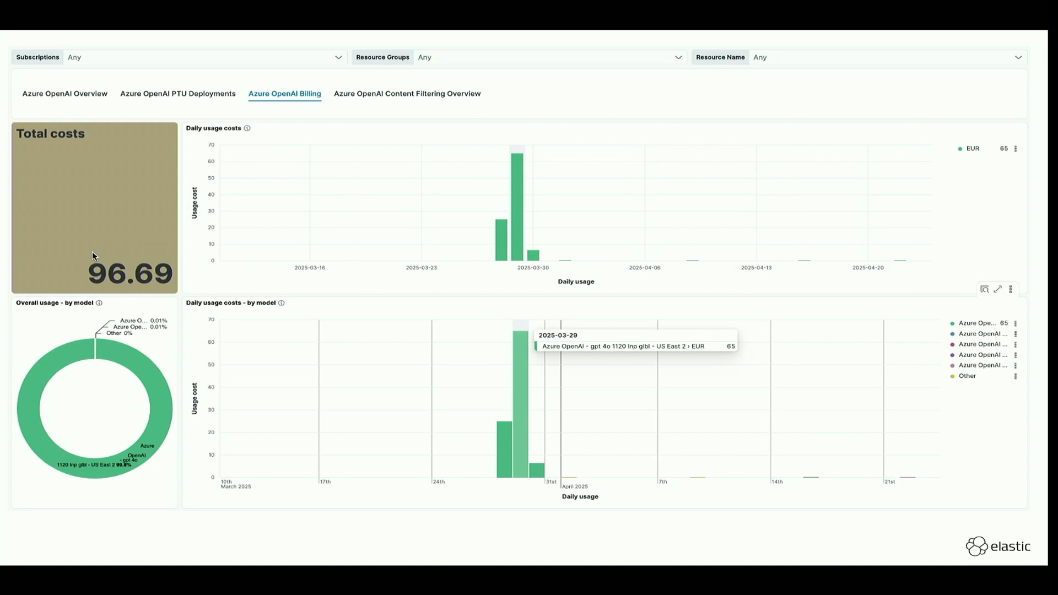
pyautogui.moveTo(507, 251)
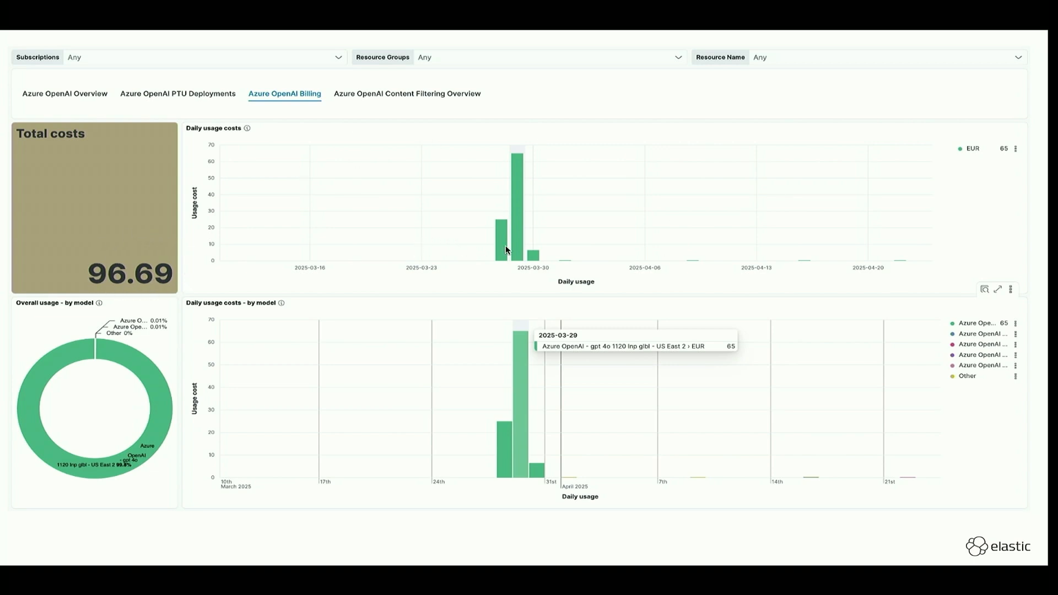
pyautogui.moveTo(565, 254)
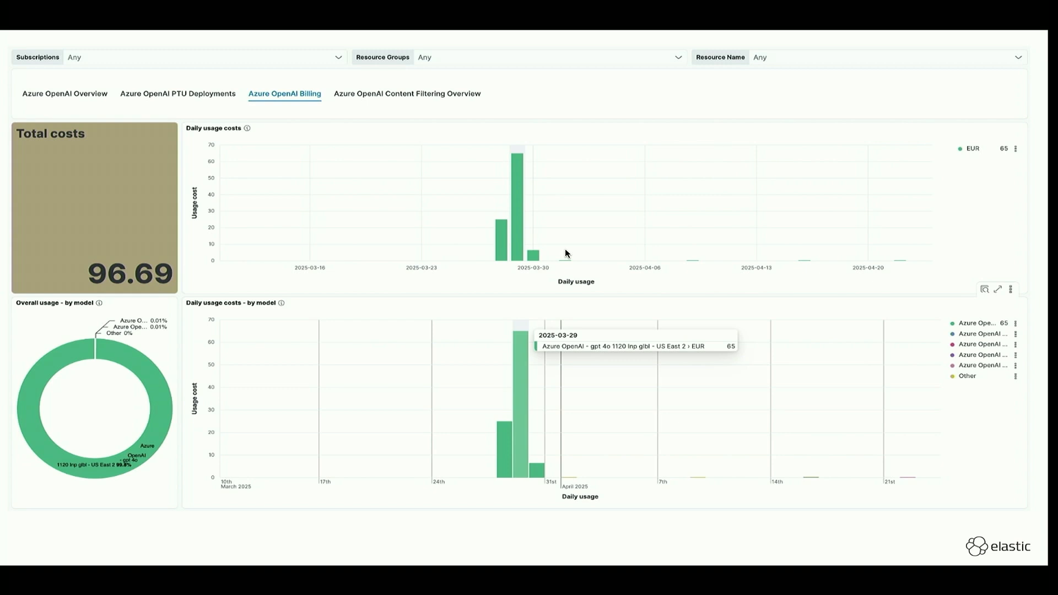
pyautogui.moveTo(999, 179)
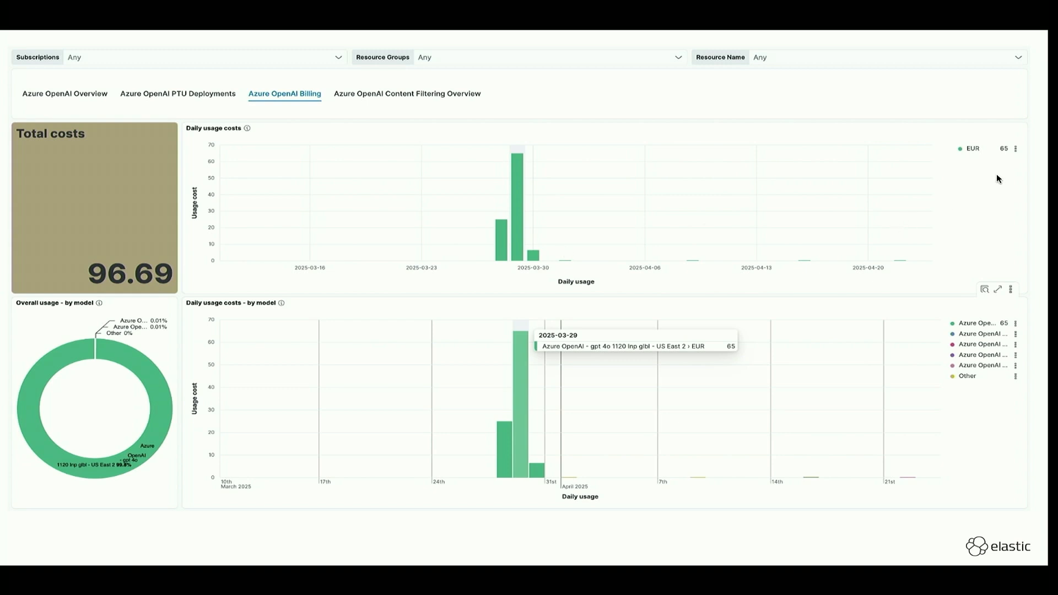
pyautogui.moveTo(975, 153)
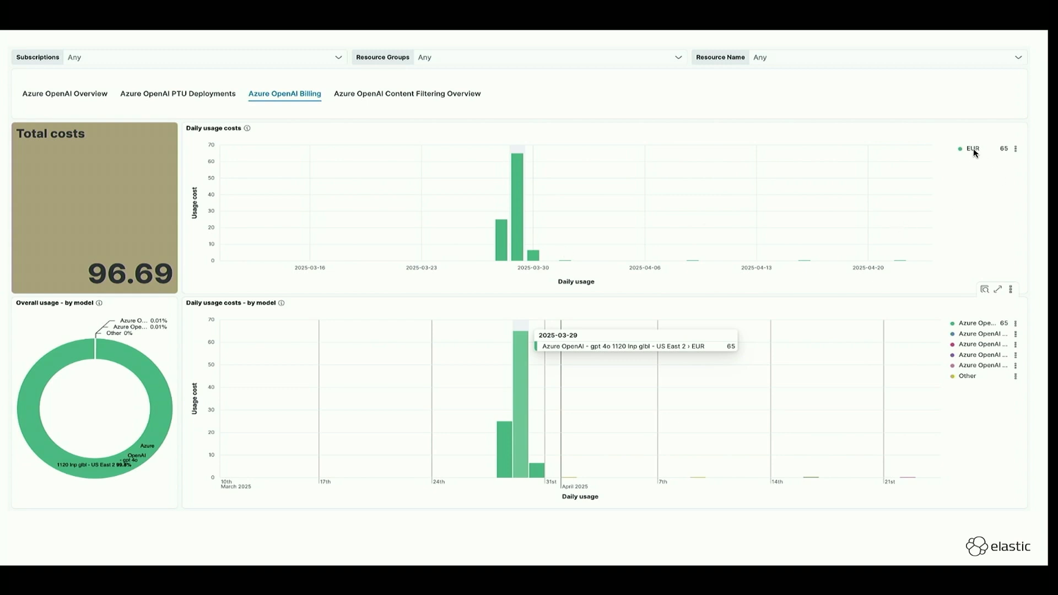
pyautogui.moveTo(98, 384)
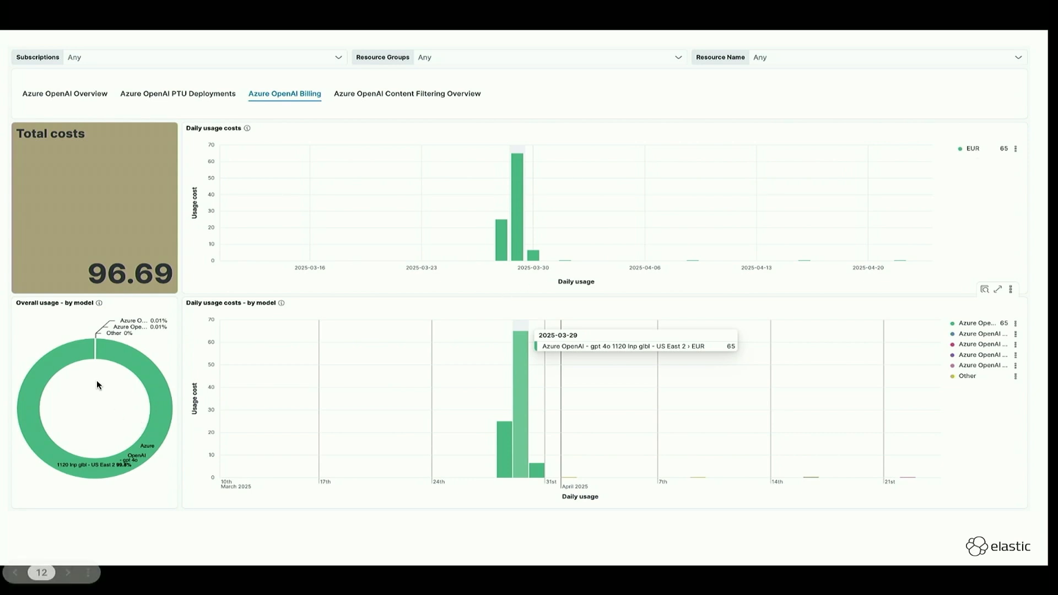
pyautogui.moveTo(78, 363)
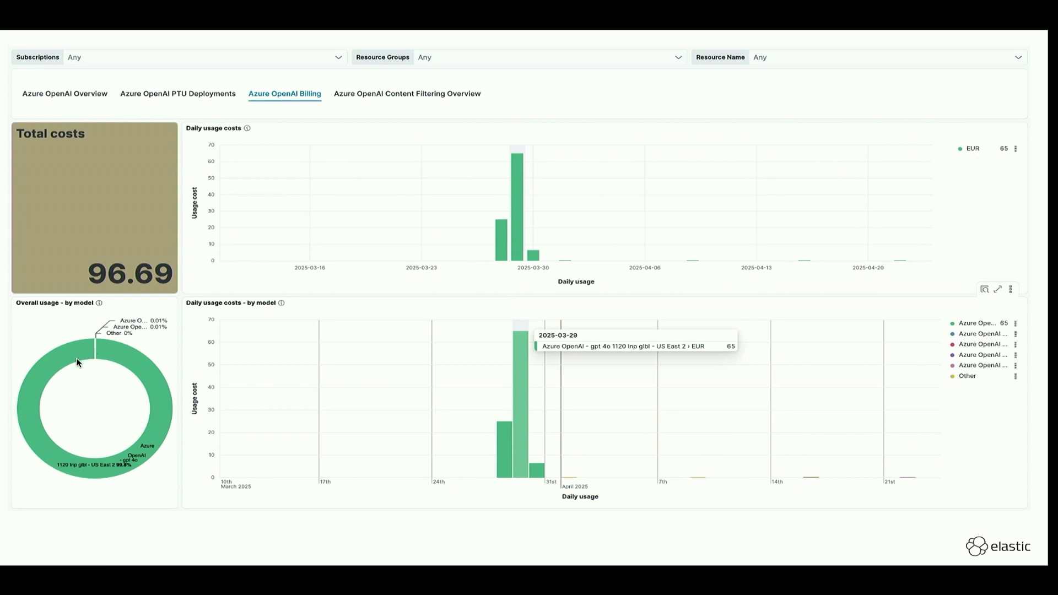
pyautogui.moveTo(701, 465)
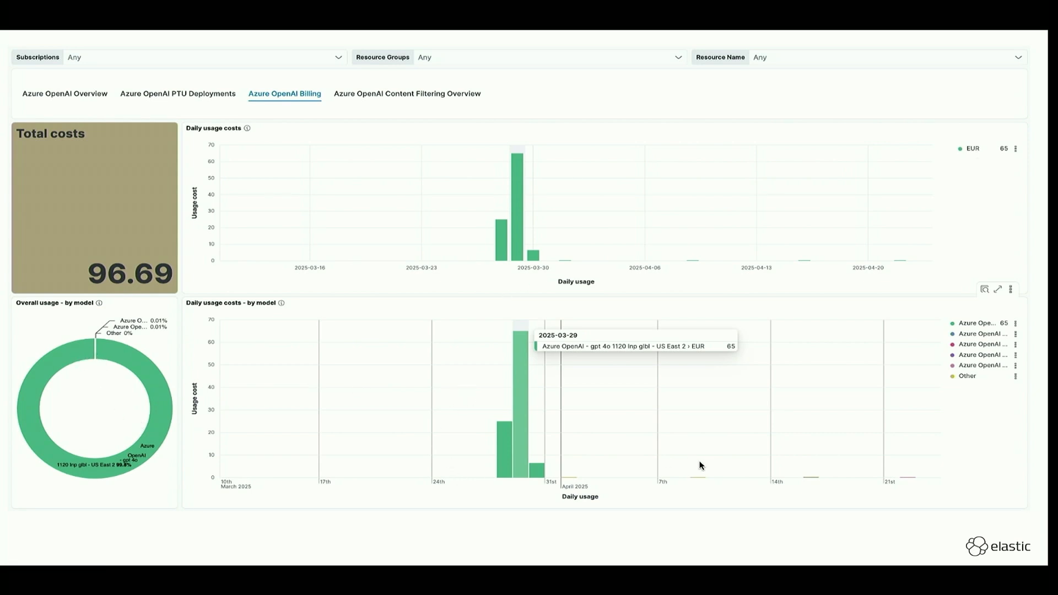
pyautogui.moveTo(983, 316)
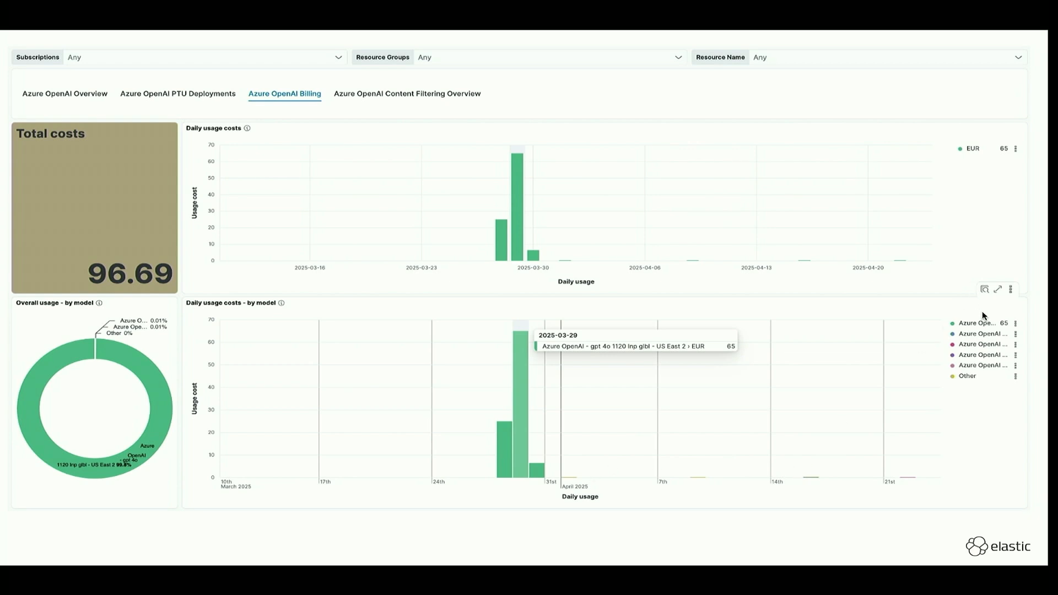
pyautogui.moveTo(981, 363)
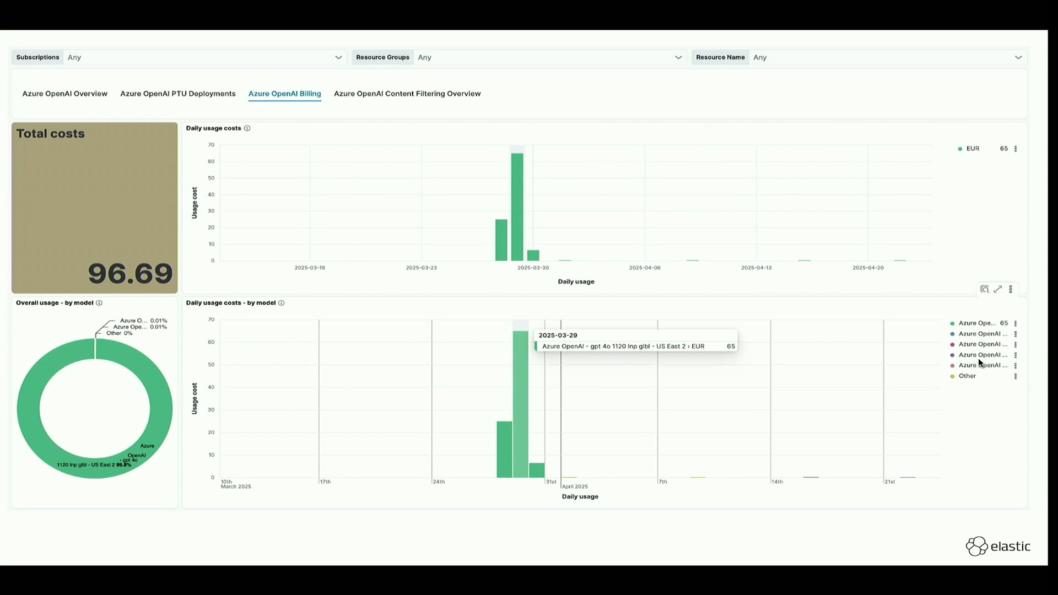
pyautogui.moveTo(980, 362)
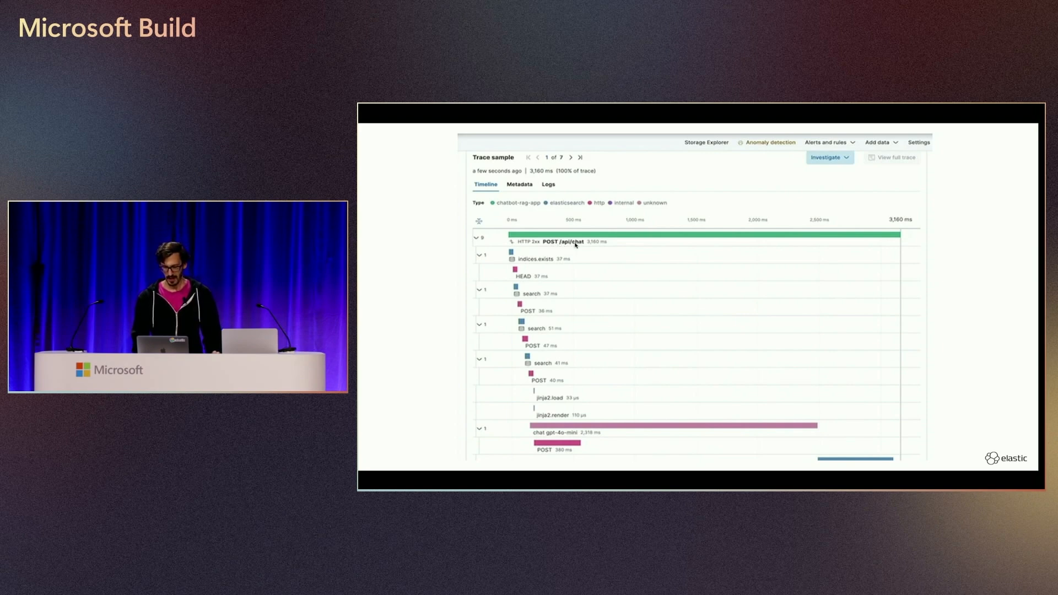
pyautogui.moveTo(589, 426)
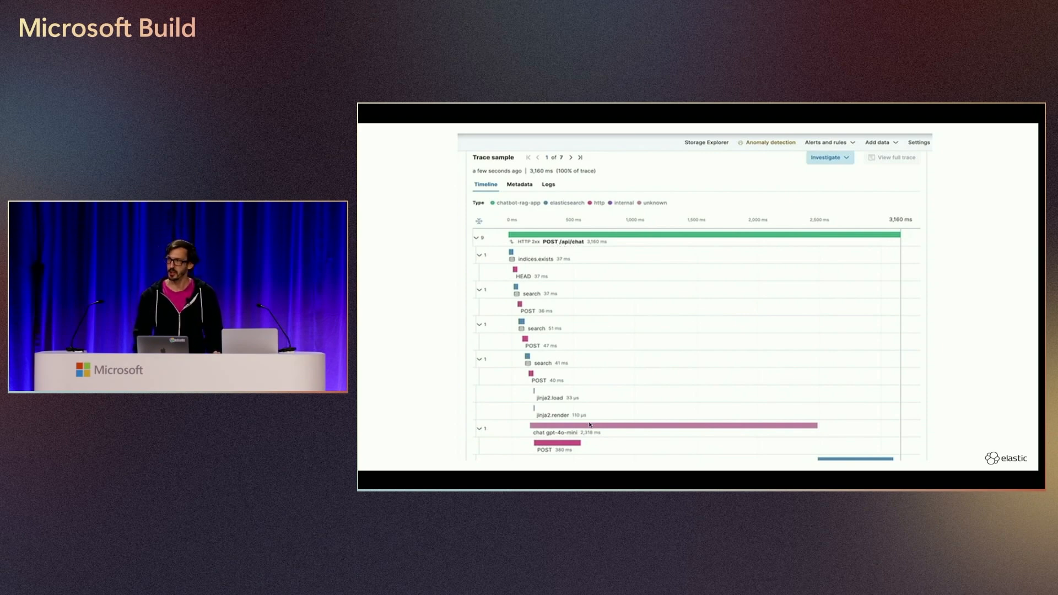
pyautogui.moveTo(610, 437)
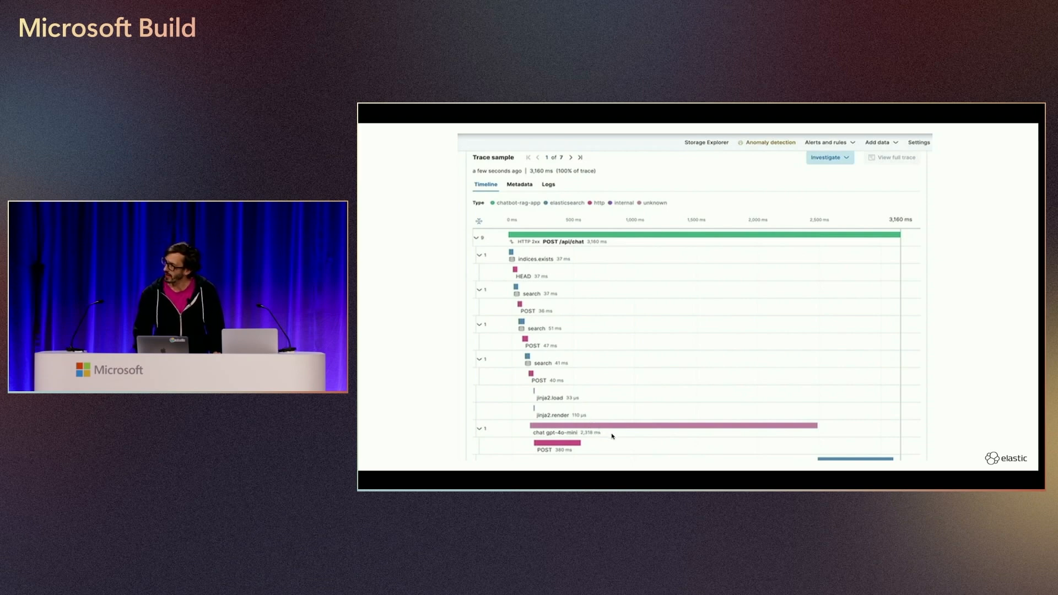